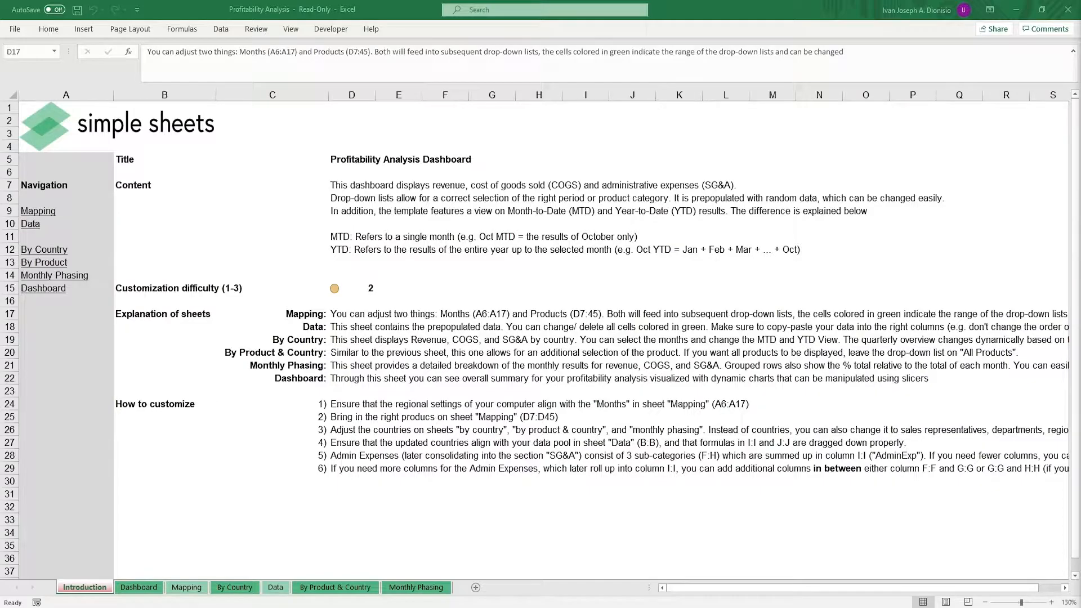
pyautogui.moveTo(499, 254)
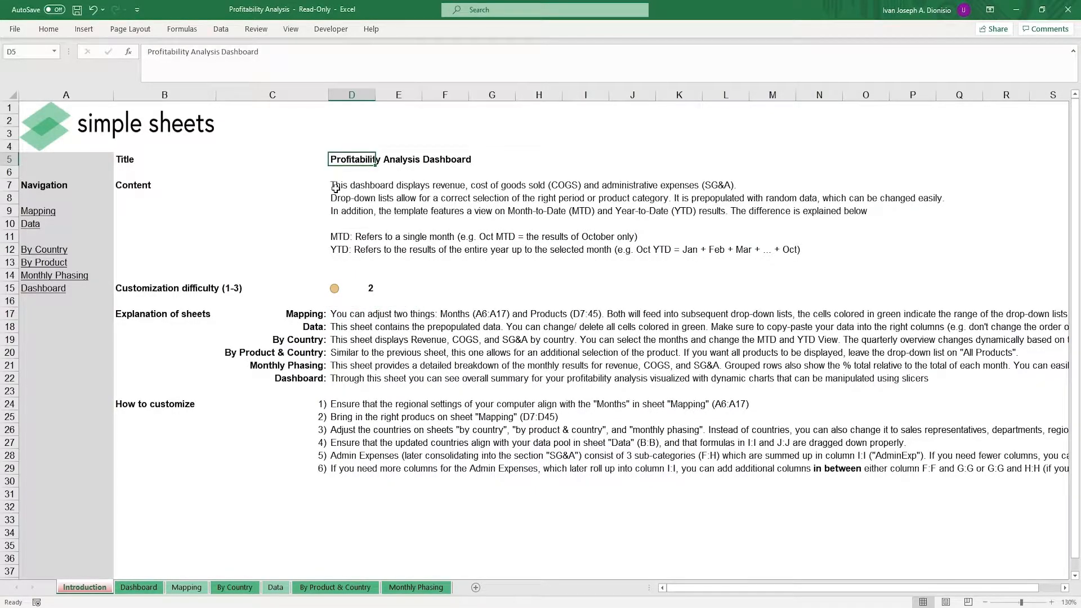
# Switch to the Mapping sheet and look through the product entries Chairs and All Products
pyautogui.click(351, 184)
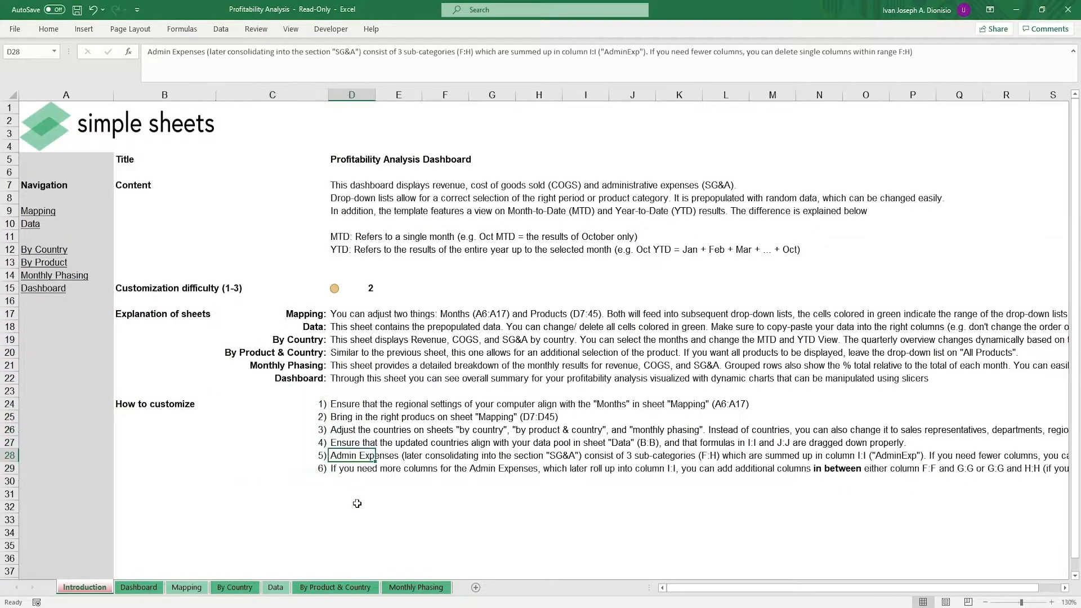
pyautogui.moveTo(357, 499)
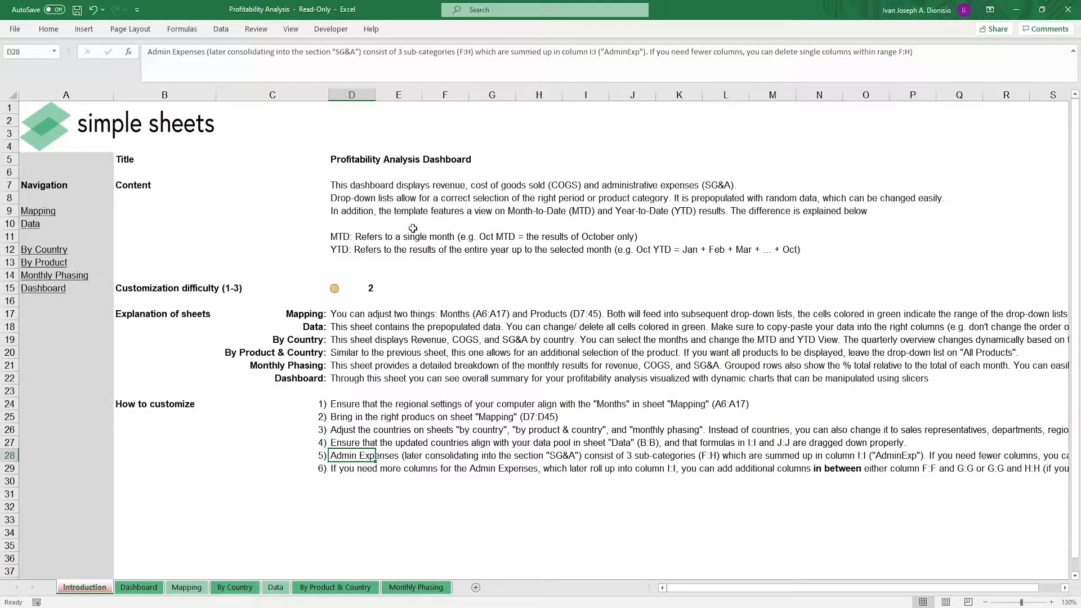
pyautogui.moveTo(429, 263)
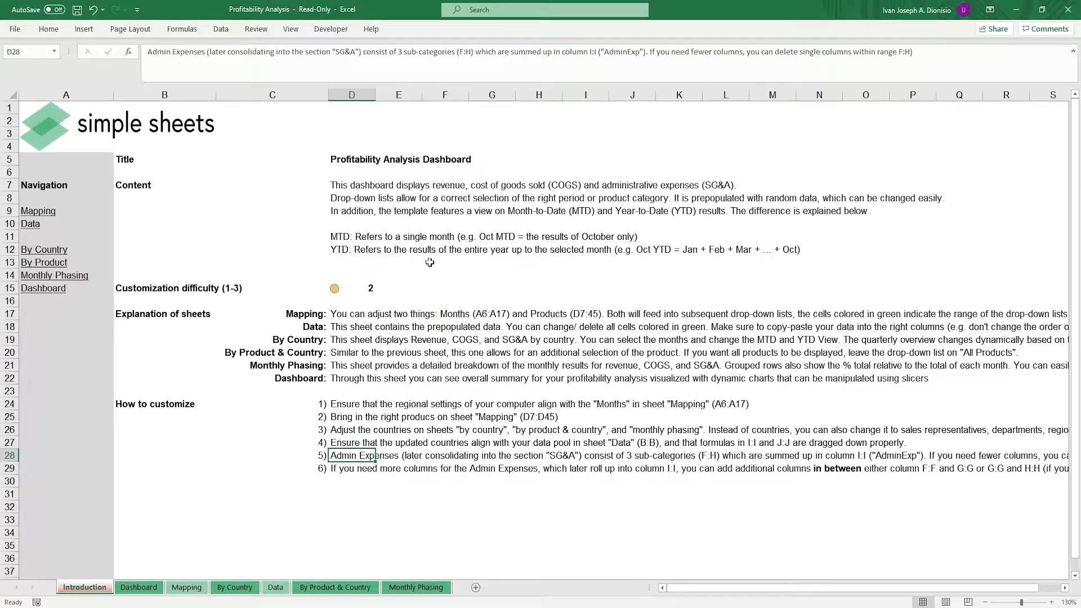
pyautogui.moveTo(413, 335)
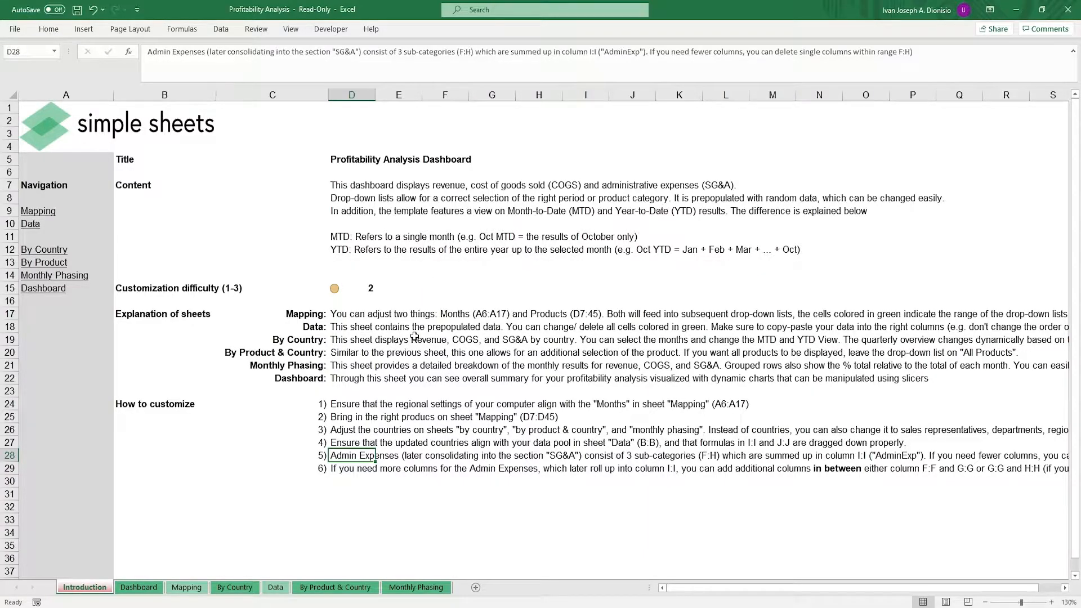
pyautogui.click(186, 587)
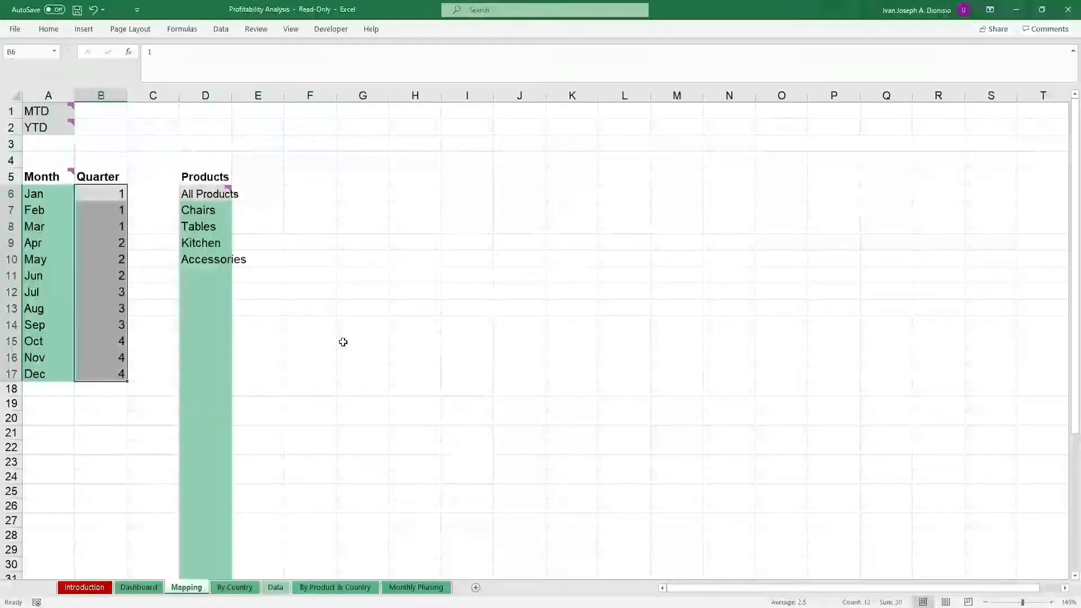
pyautogui.click(198, 209)
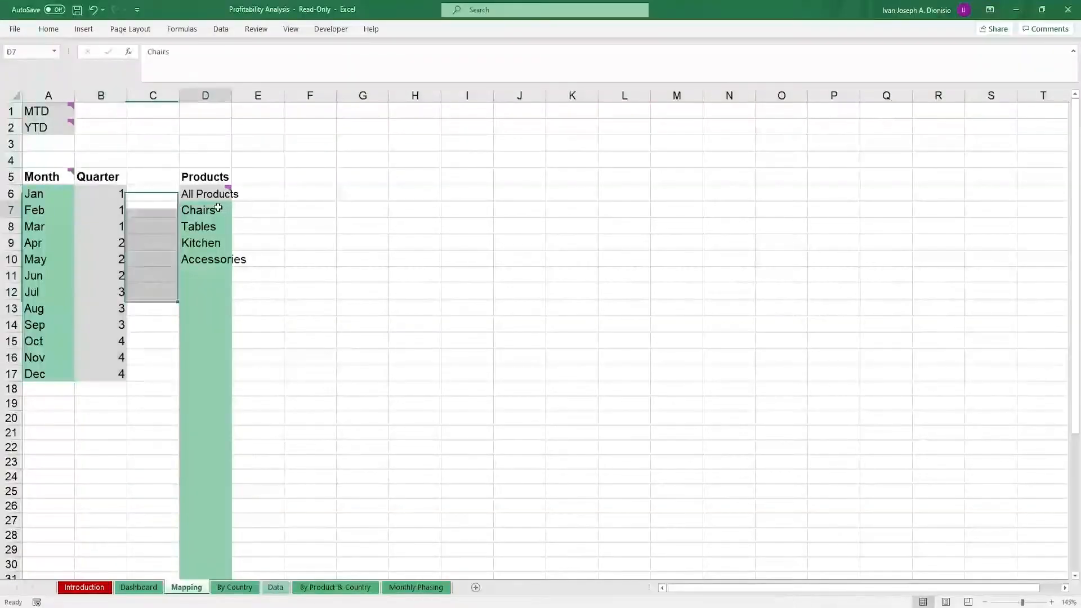
pyautogui.click(209, 194)
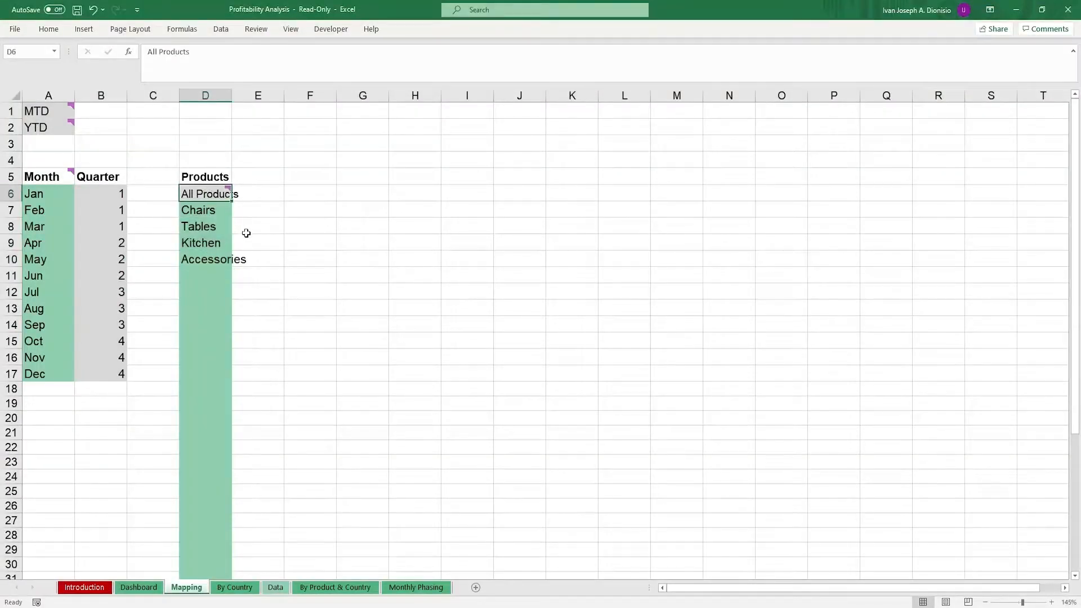
pyautogui.click(257, 226)
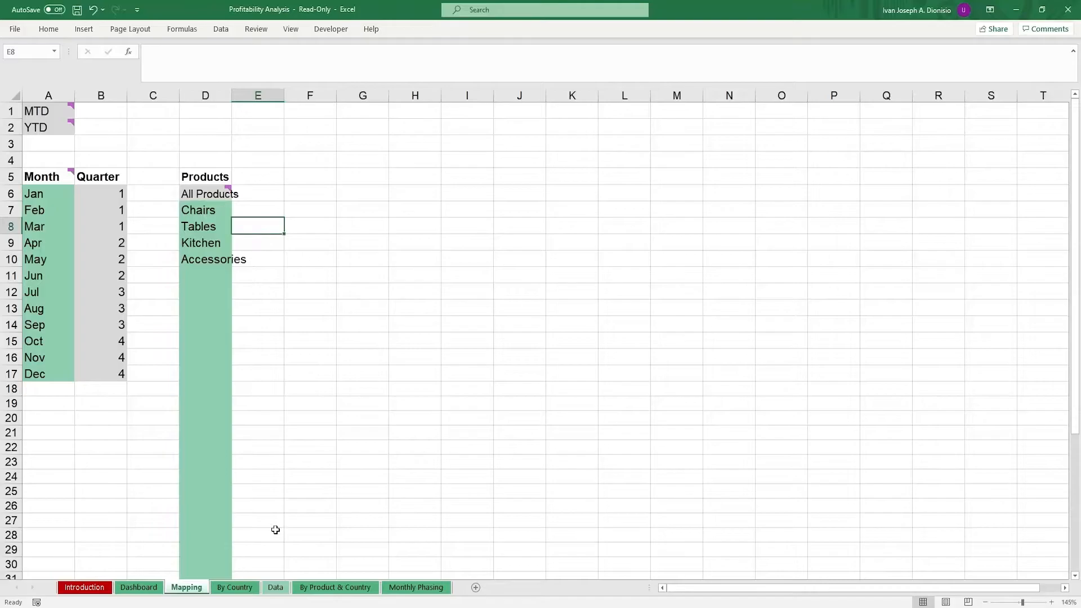
# Switch to the Data sheet and review Belgium's revenue and admin expense values in the first record
pyautogui.click(275, 588)
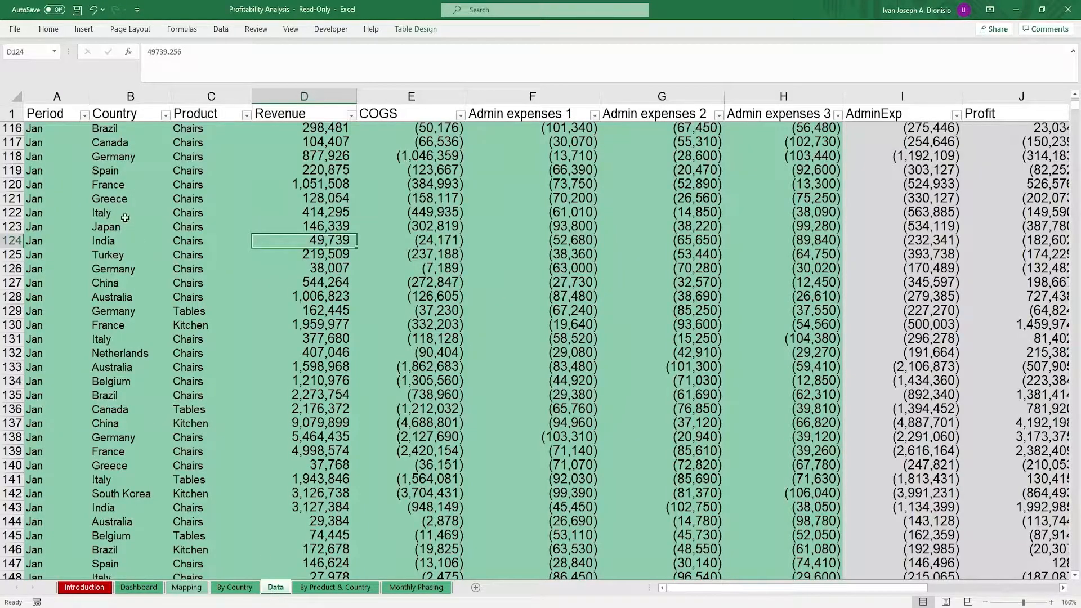
pyautogui.scroll(3)
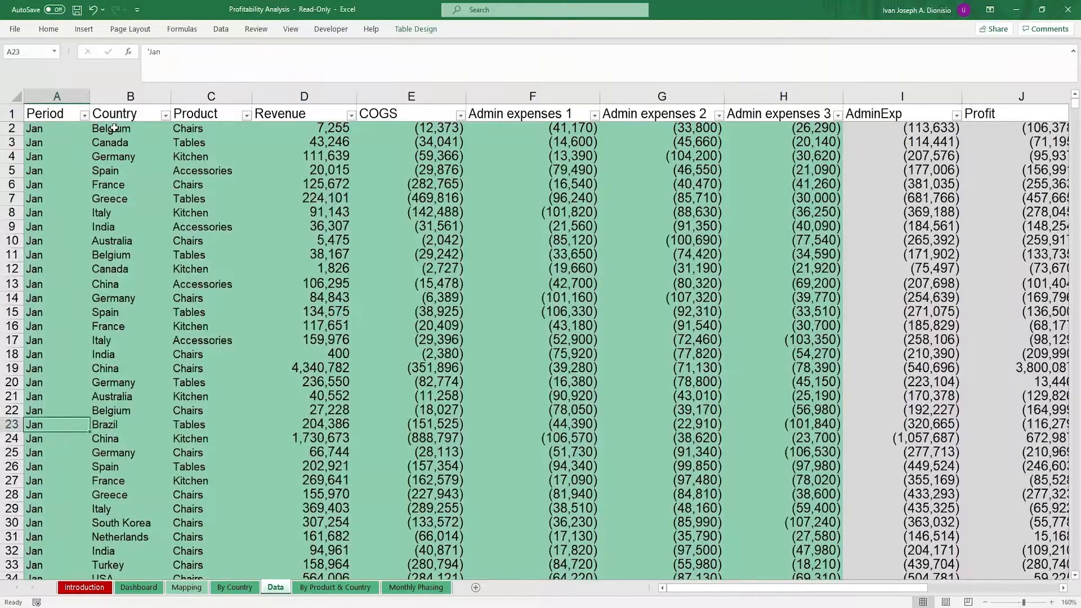
pyautogui.click(303, 128)
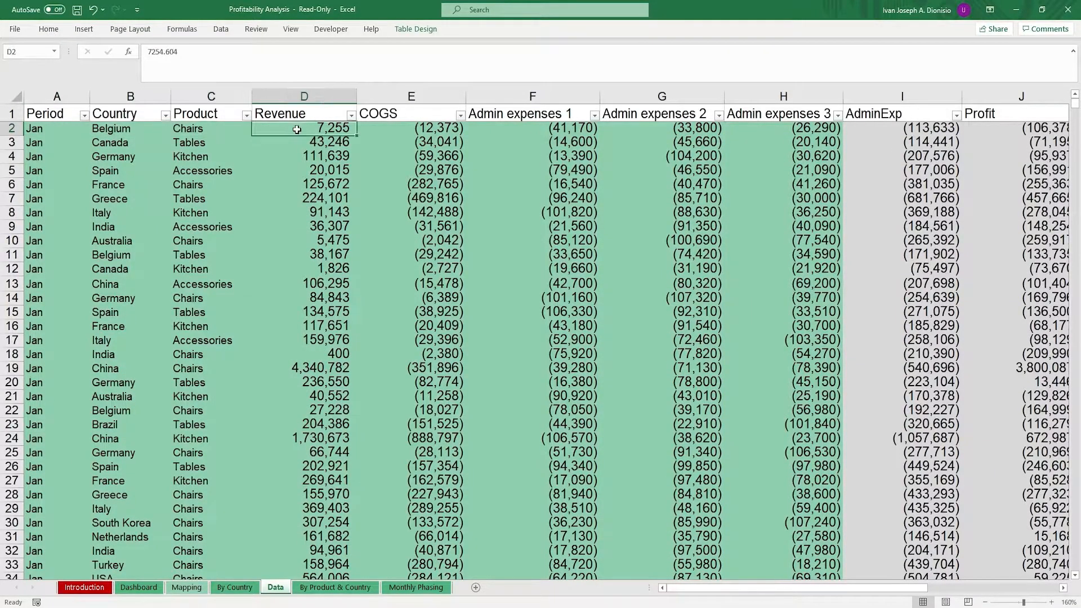
pyautogui.click(411, 128)
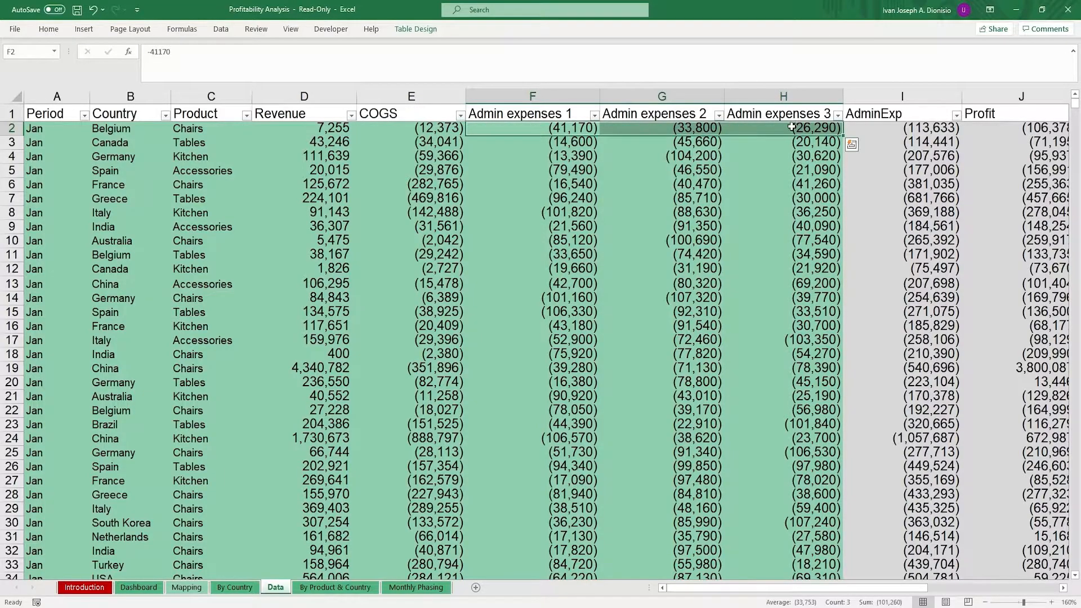
pyautogui.moveTo(783, 138)
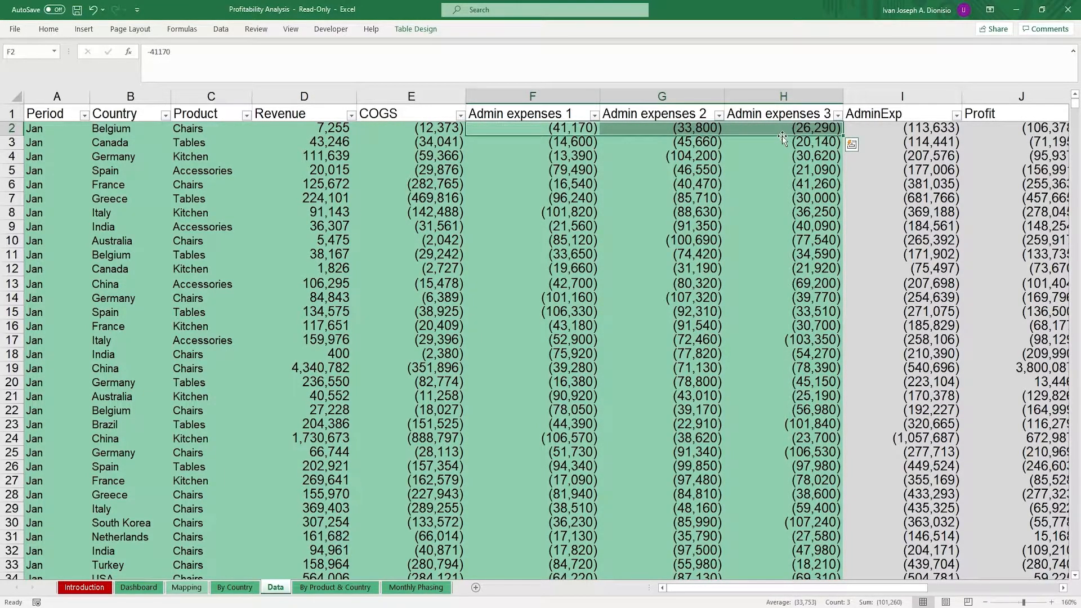
pyautogui.click(131, 128)
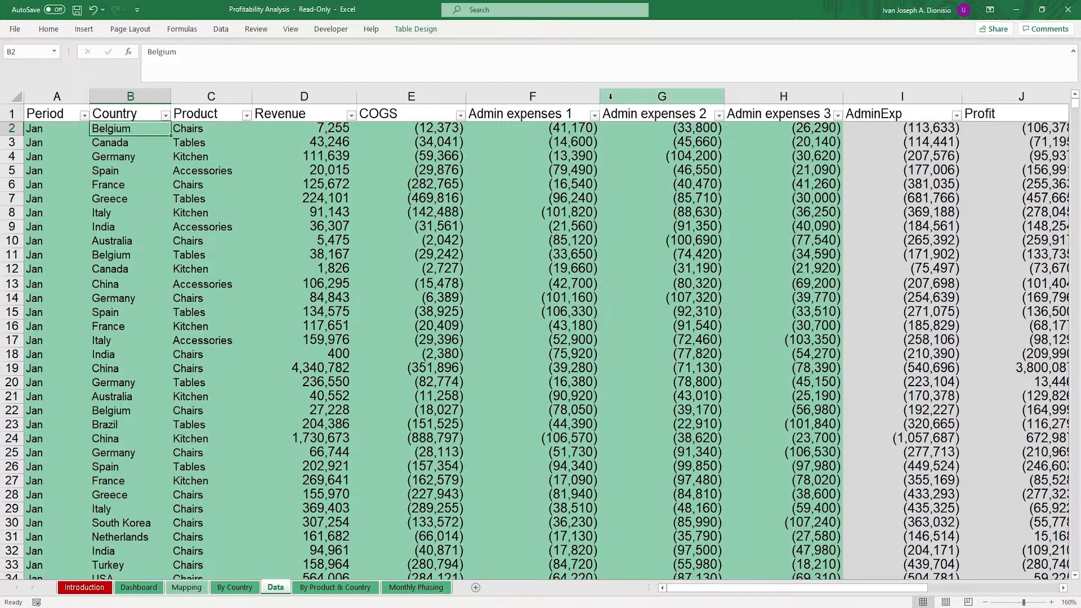
pyautogui.rightClick(661, 96)
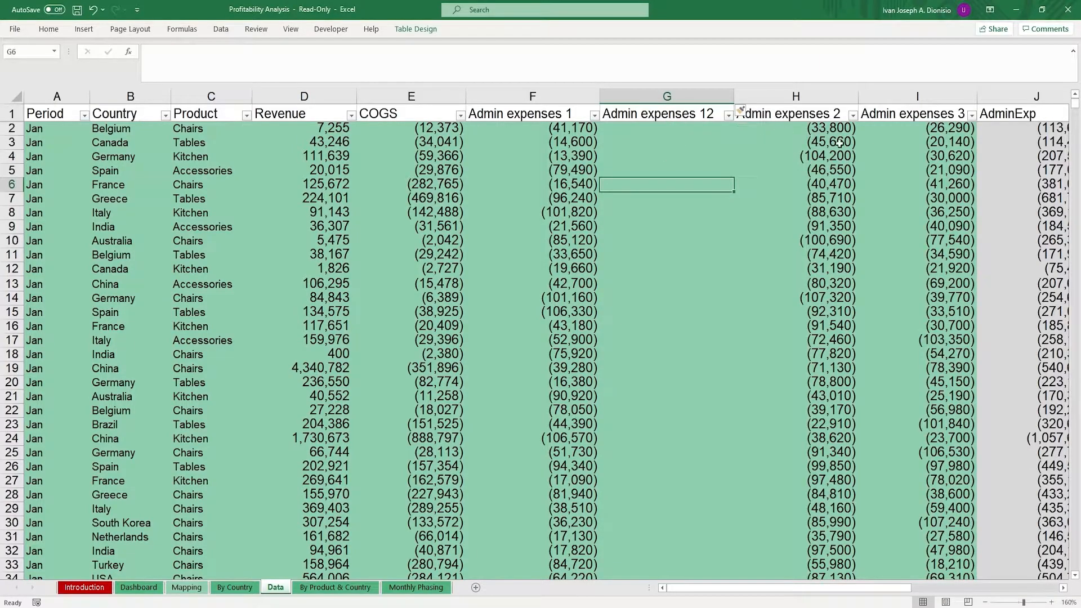
pyautogui.click(665, 95)
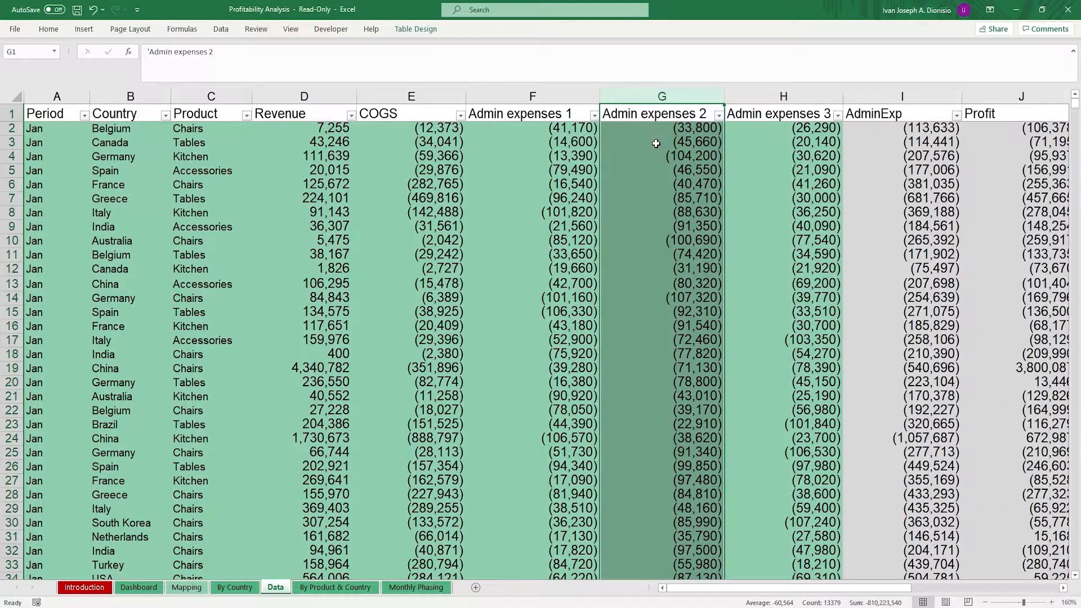
pyautogui.click(661, 142)
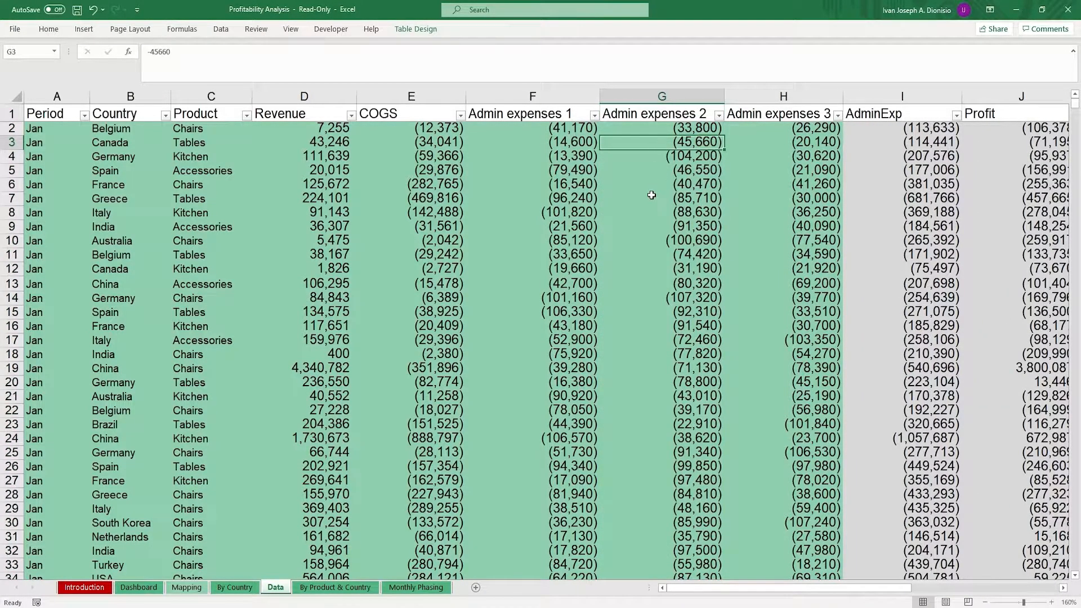
pyautogui.press('ctrl+End')
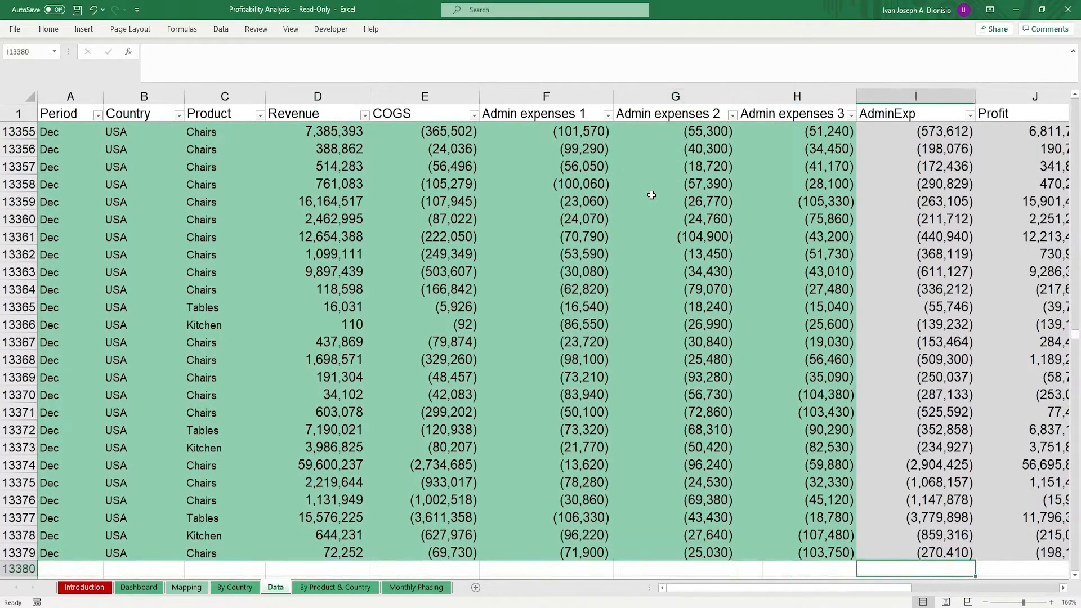
pyautogui.hscroll(3)
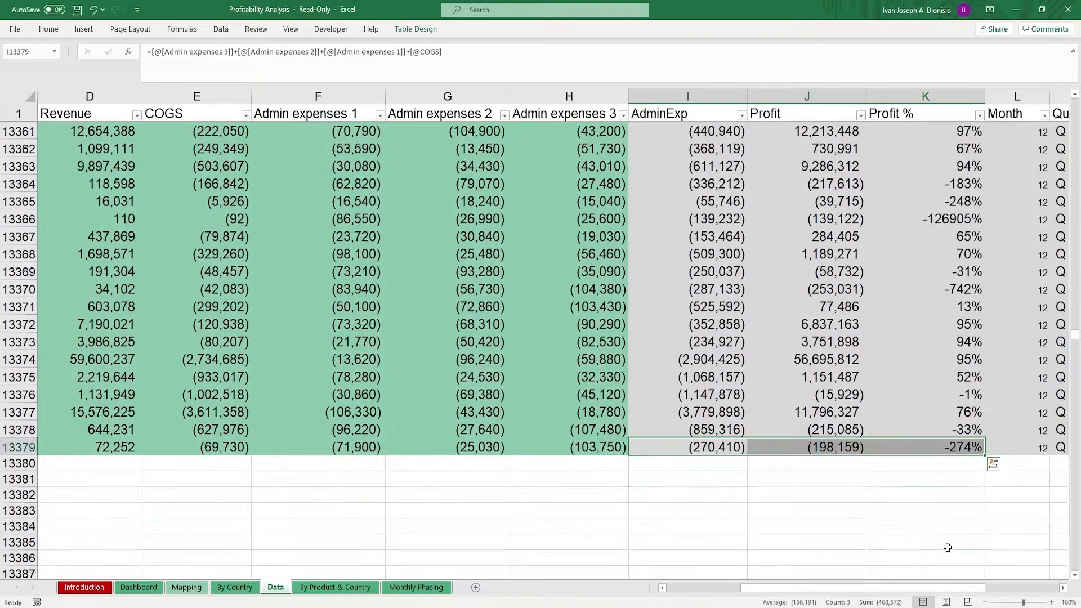
pyautogui.scroll(3)
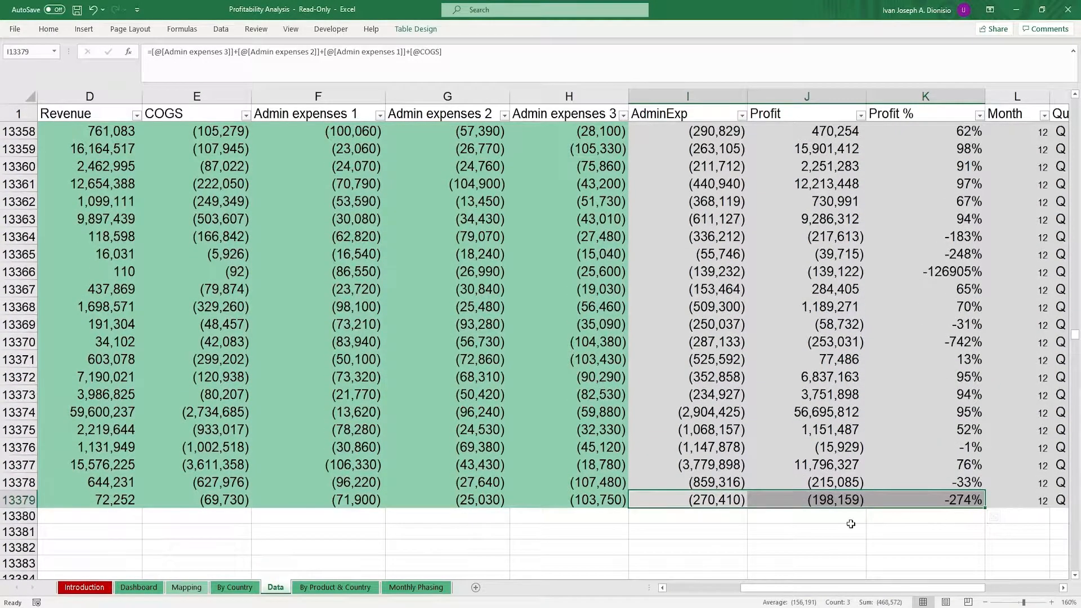
pyautogui.moveTo(822, 538)
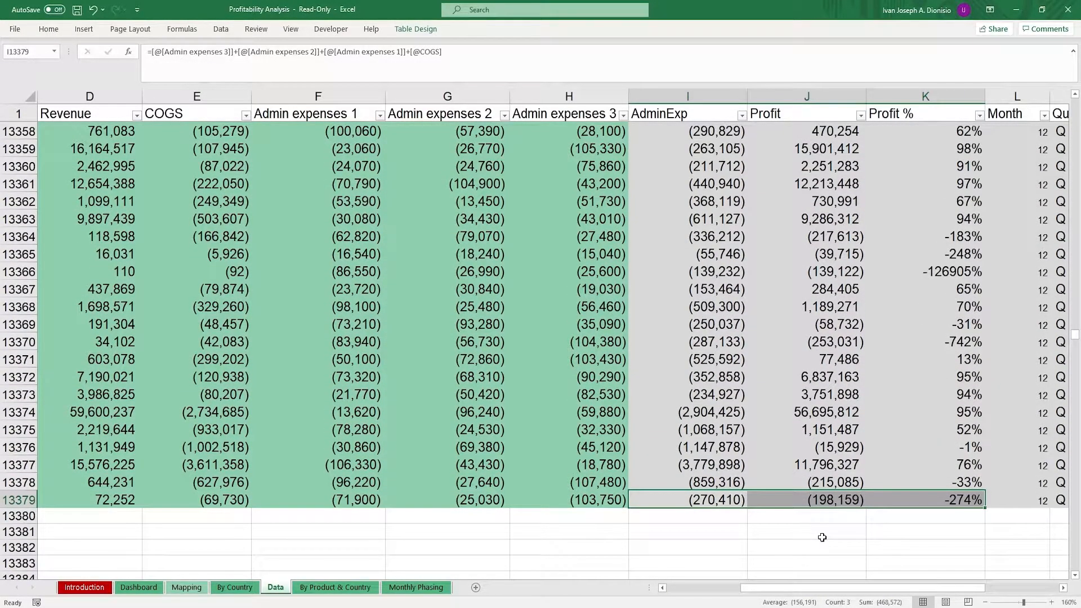
pyautogui.scroll(3)
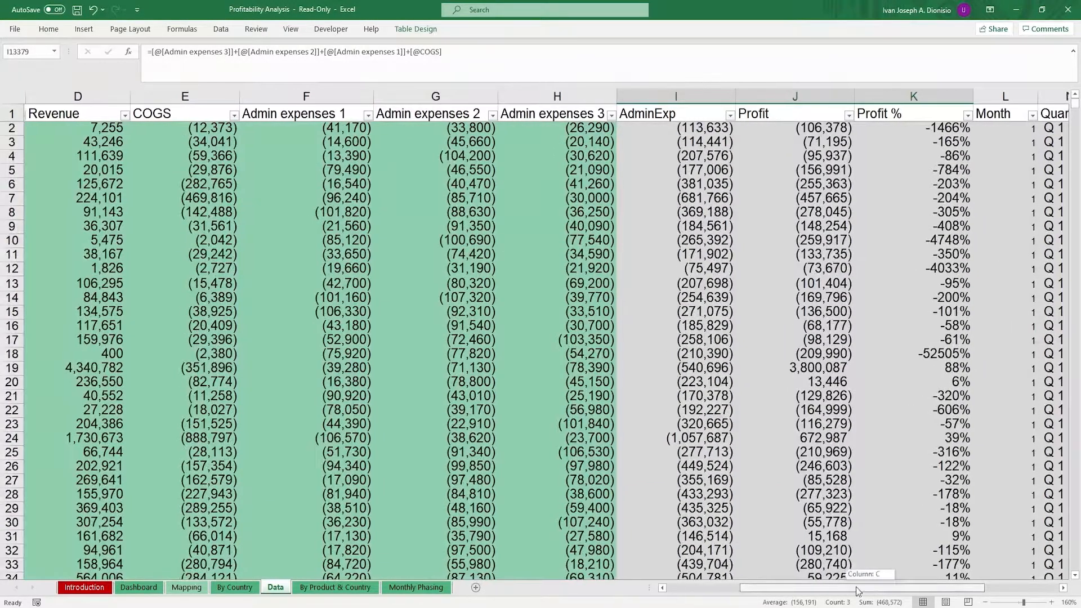
pyautogui.hscroll(-3)
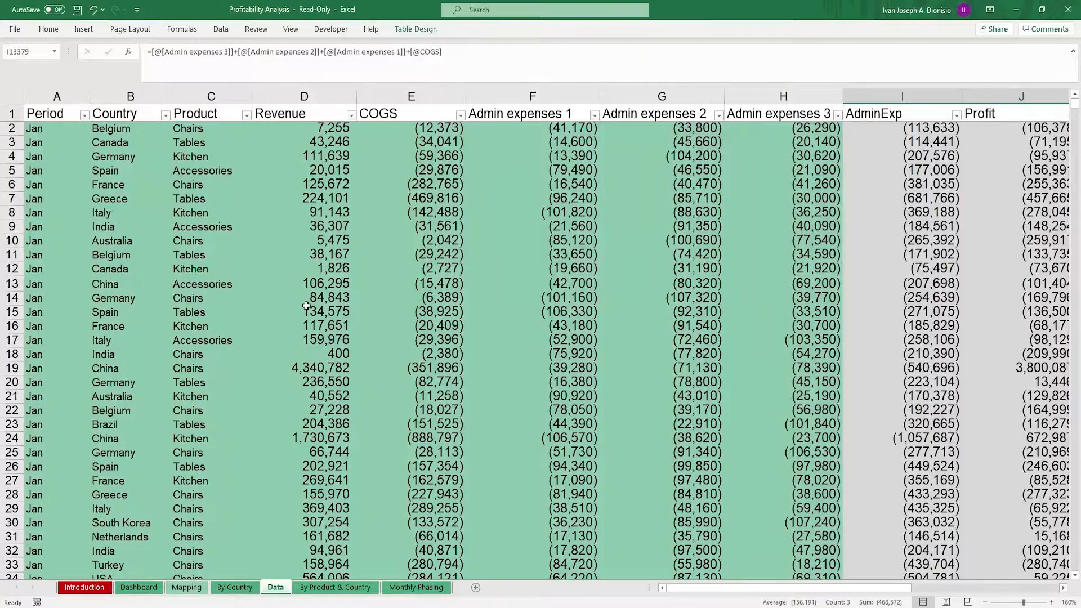
pyautogui.click(304, 312)
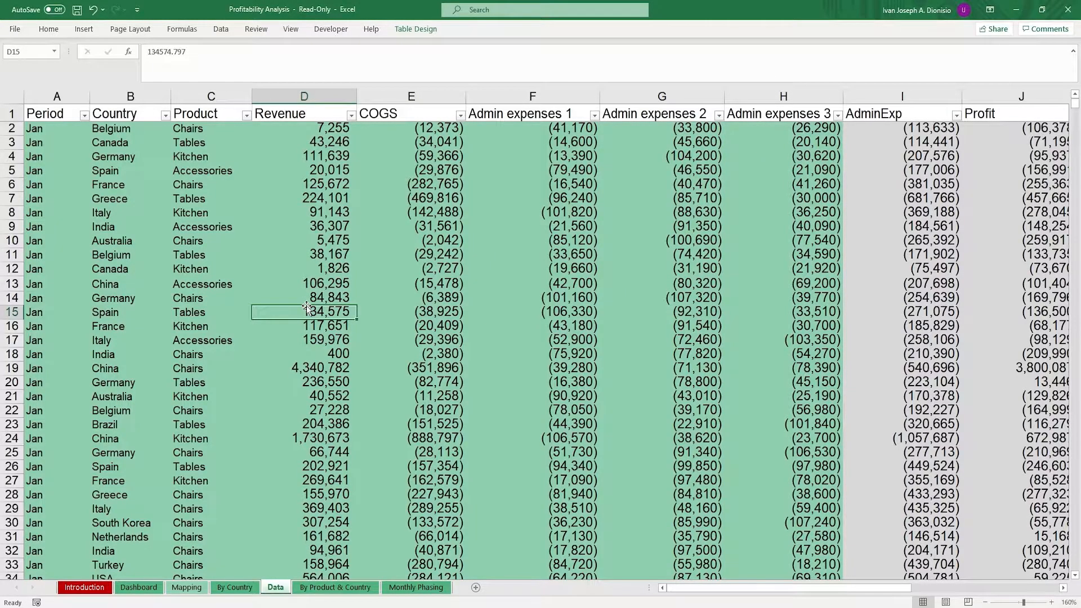
pyautogui.moveTo(234, 588)
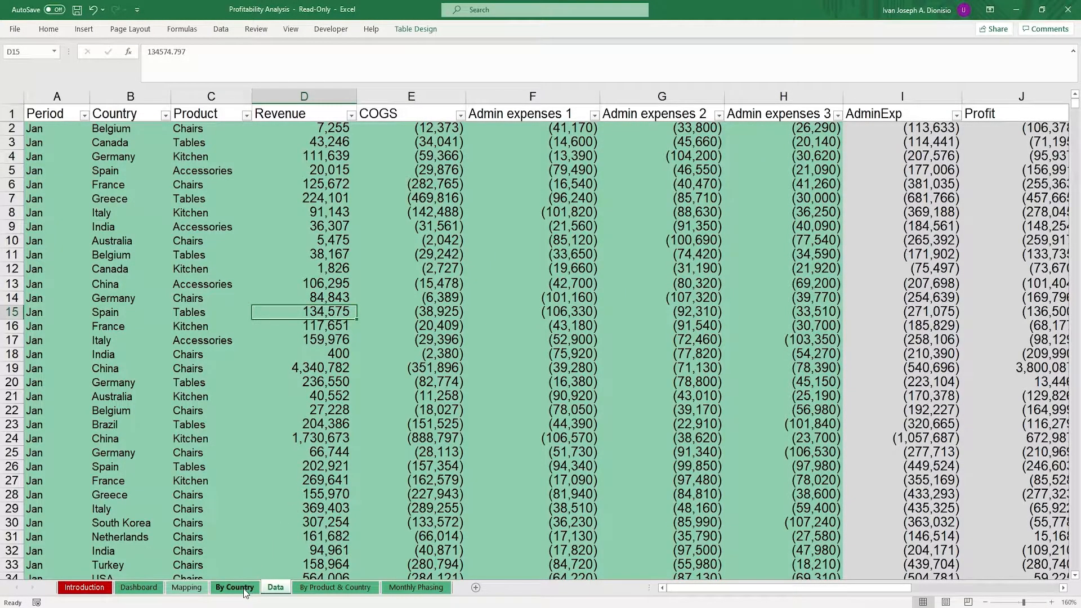
# Browse the By Product & Country and Monthly Phasing sheets, landing on the By Country report
pyautogui.click(335, 588)
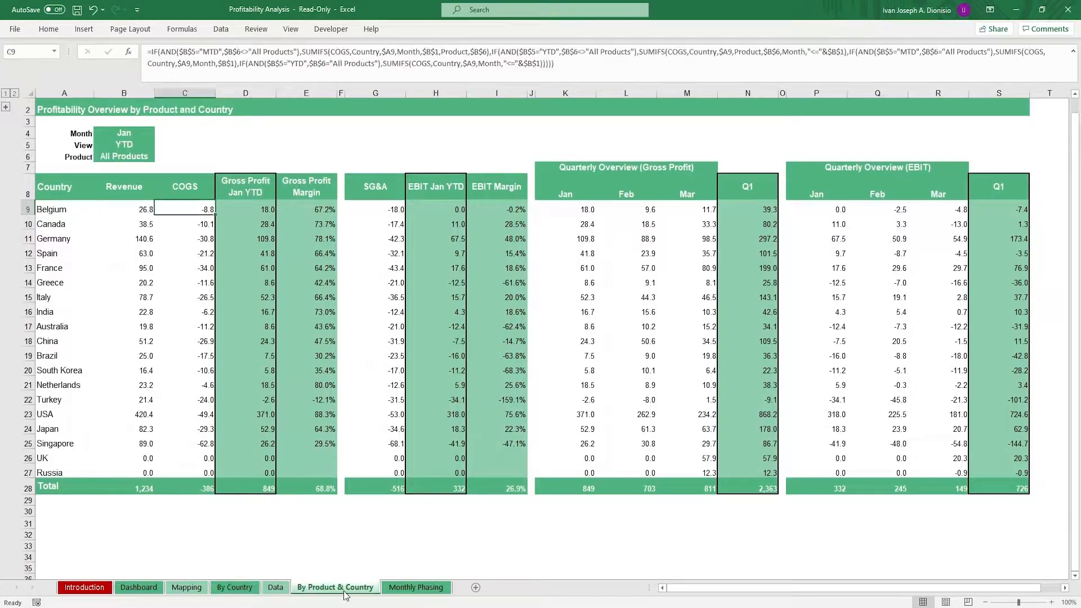
pyautogui.click(416, 588)
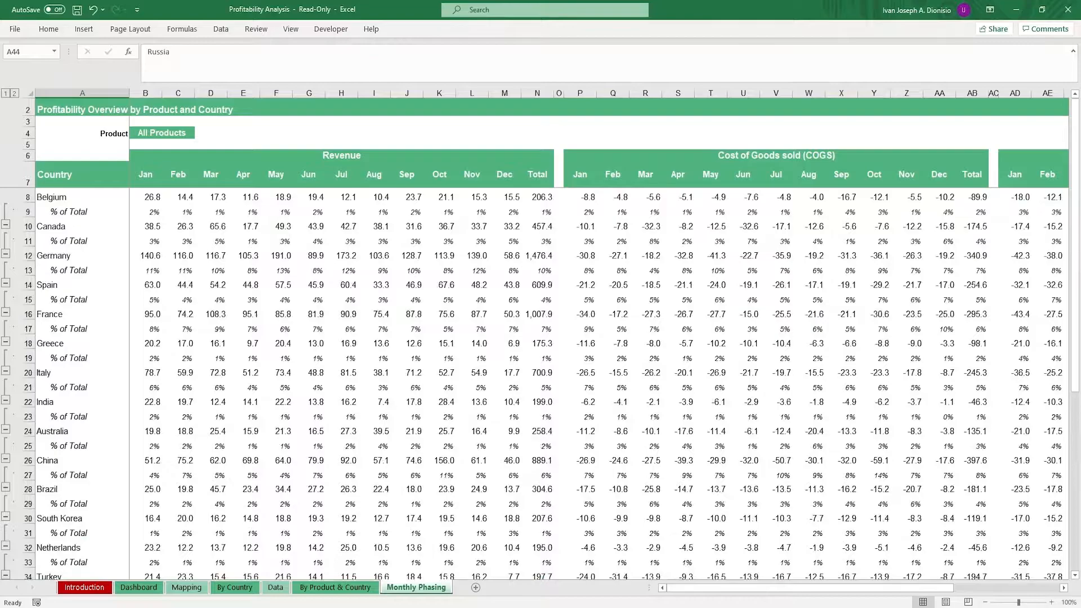
pyautogui.click(235, 586)
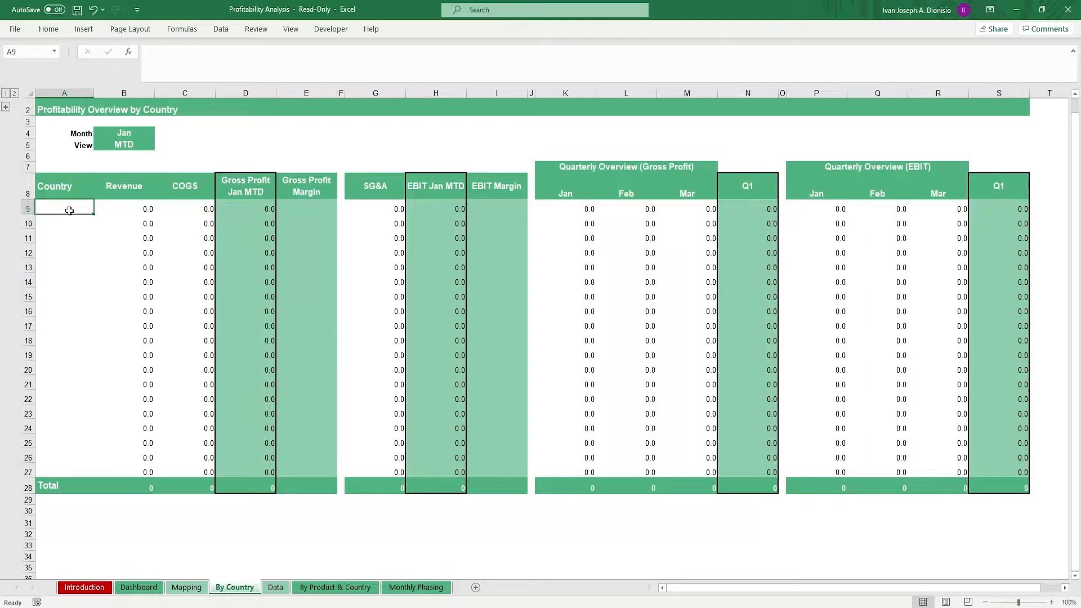
# Enter =UNIQUE(pro[Country]) in A9 to spill the unique country list
pyautogui.write('=')
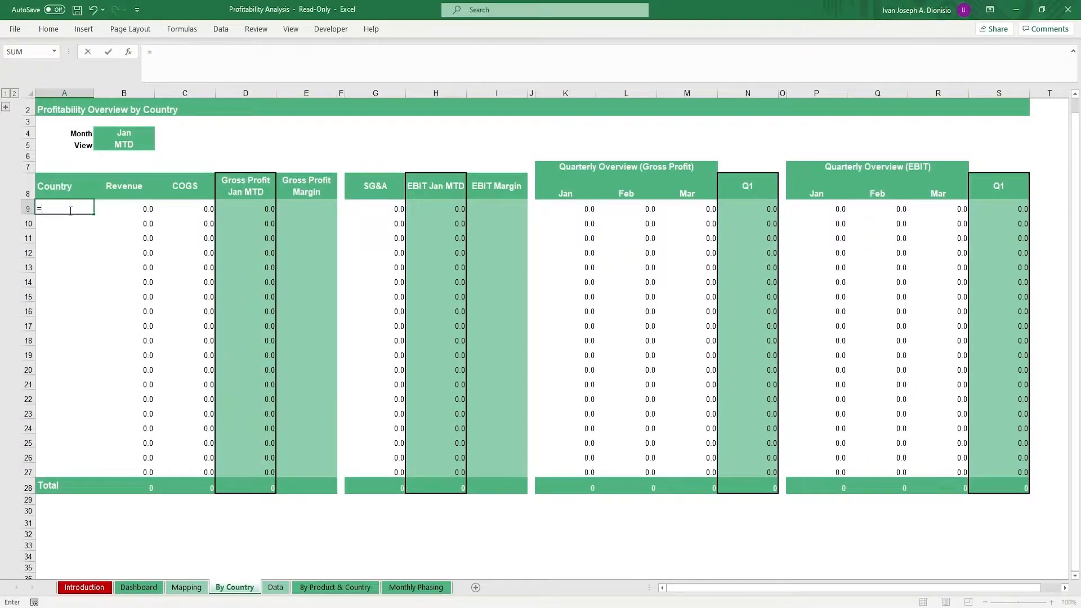
pyautogui.write('uni')
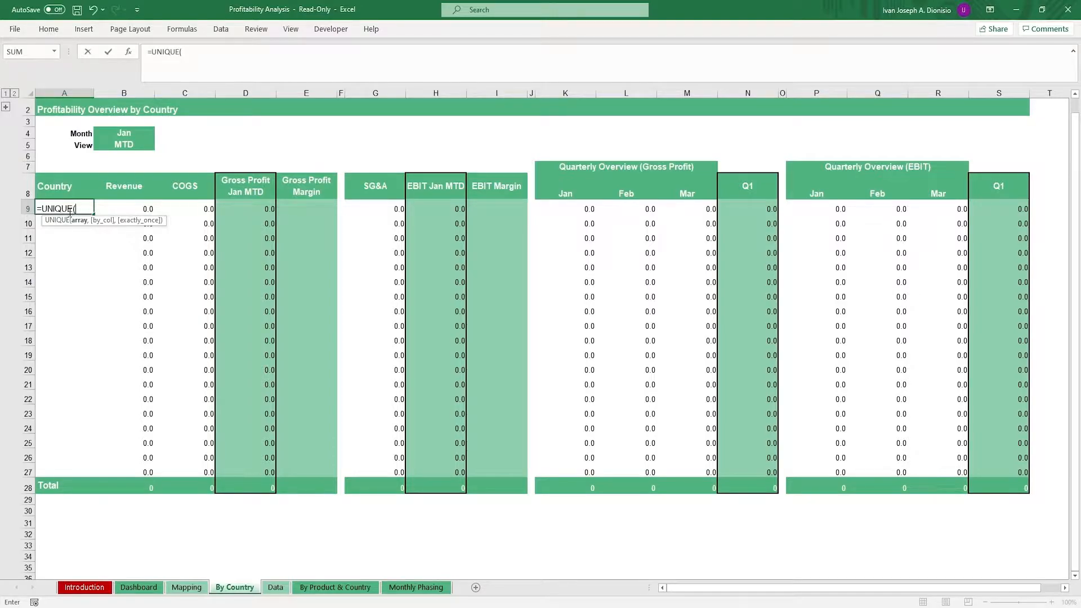
pyautogui.moveTo(274, 588)
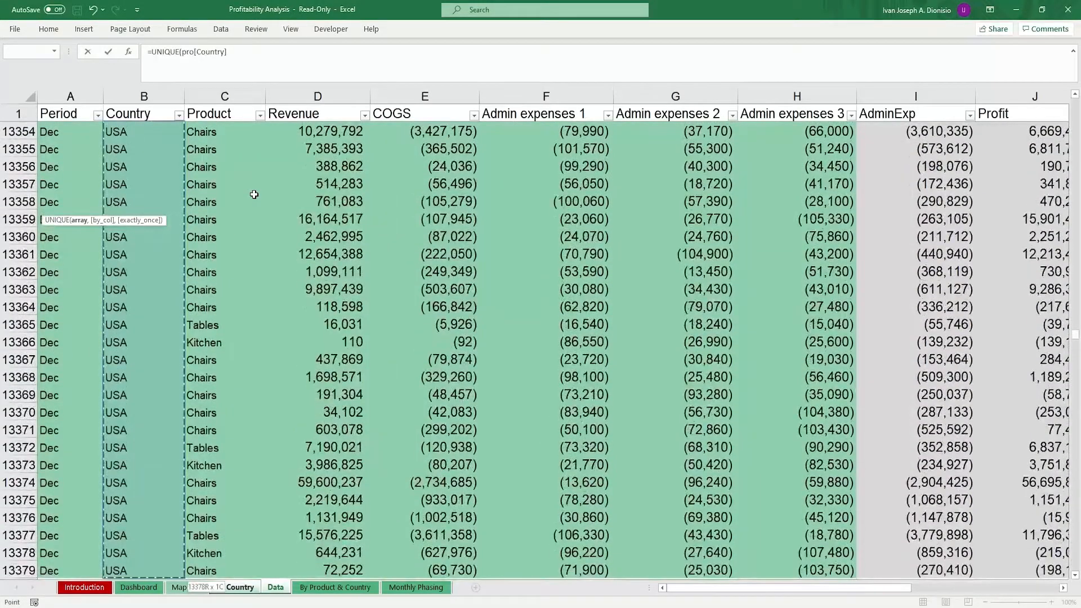
pyautogui.click(234, 588)
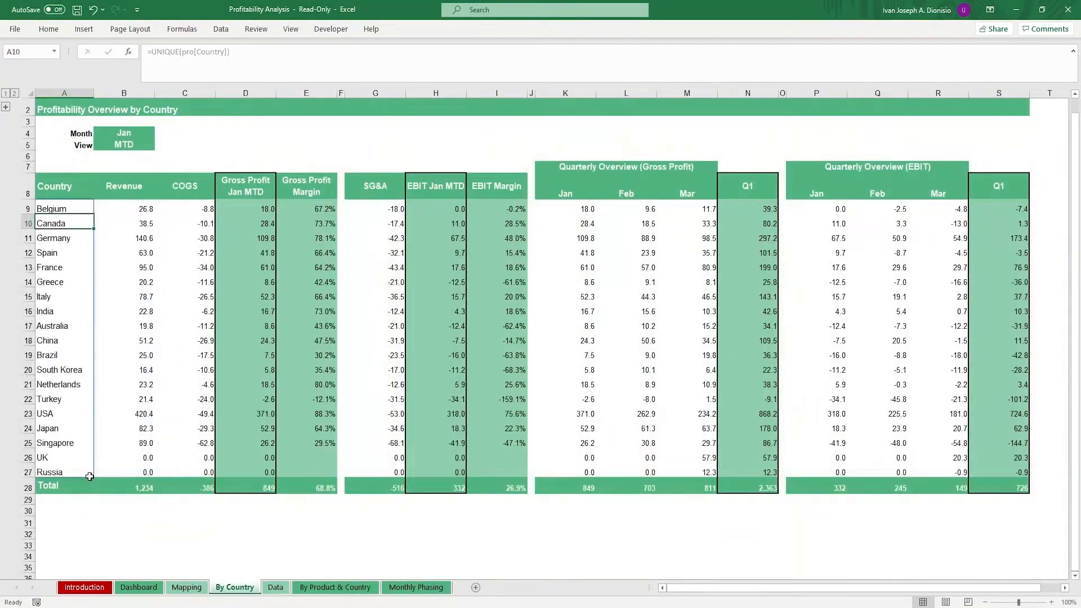
# Inspect the spilled country list and the revenue formula for USA
pyautogui.click(63, 208)
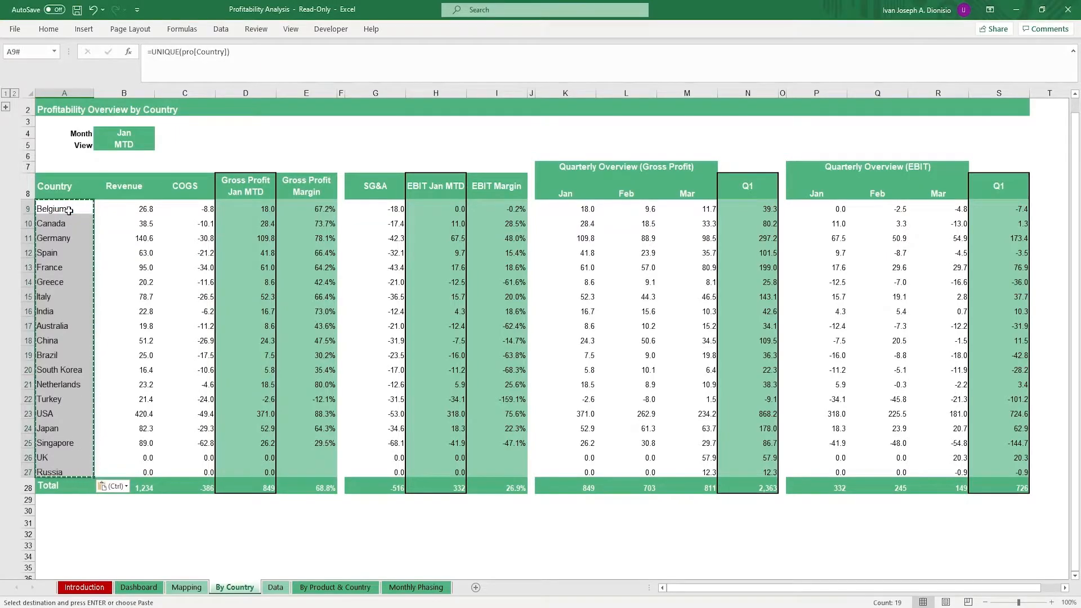
pyautogui.click(64, 208)
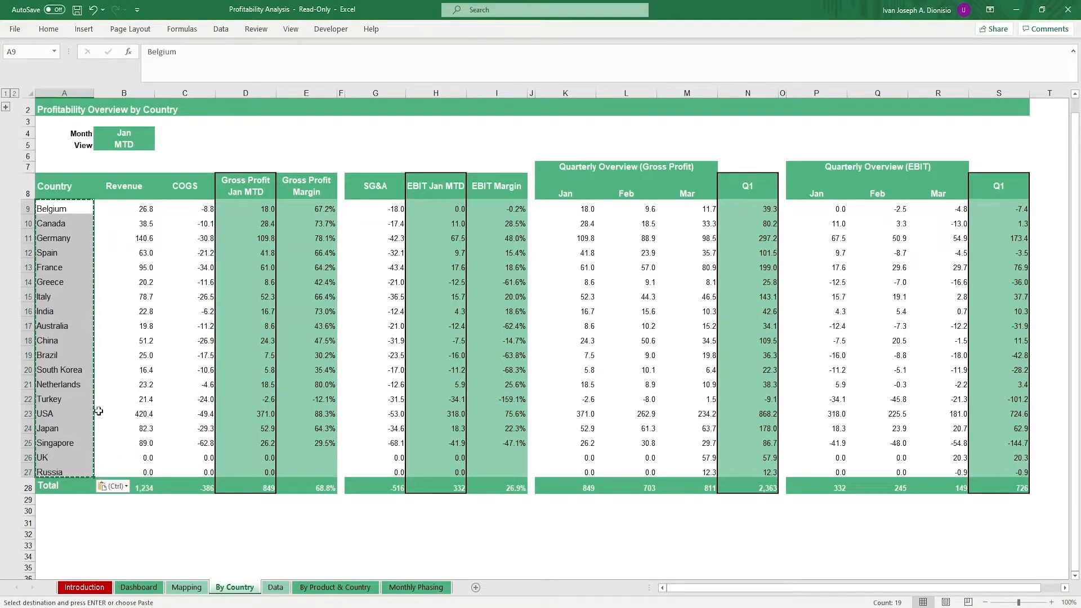
pyautogui.click(124, 413)
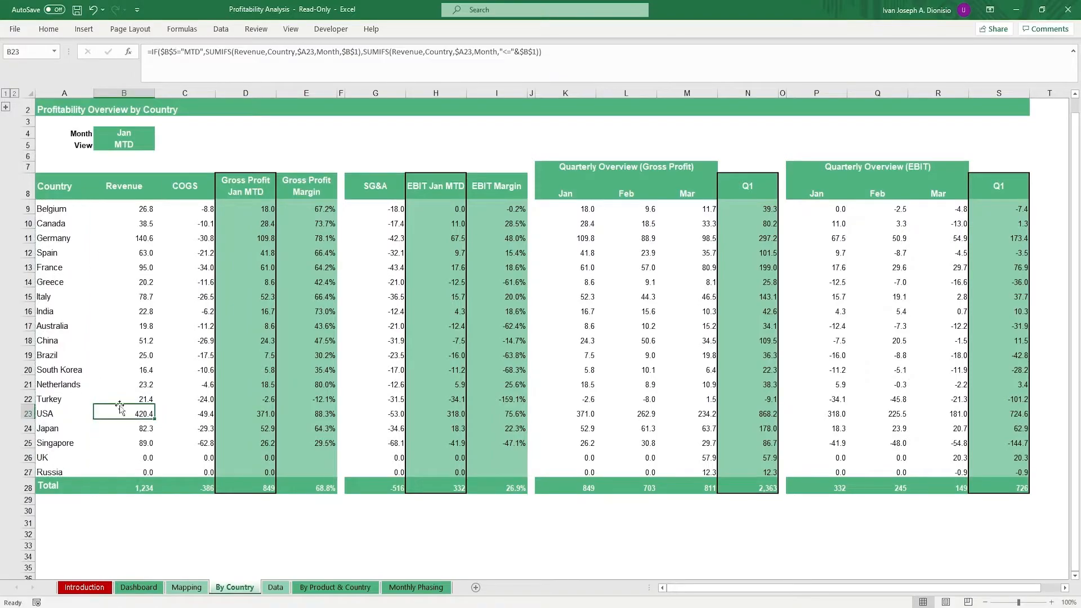
# On the Data sheet, browse the Country column's filter checklist of countries
pyautogui.click(274, 588)
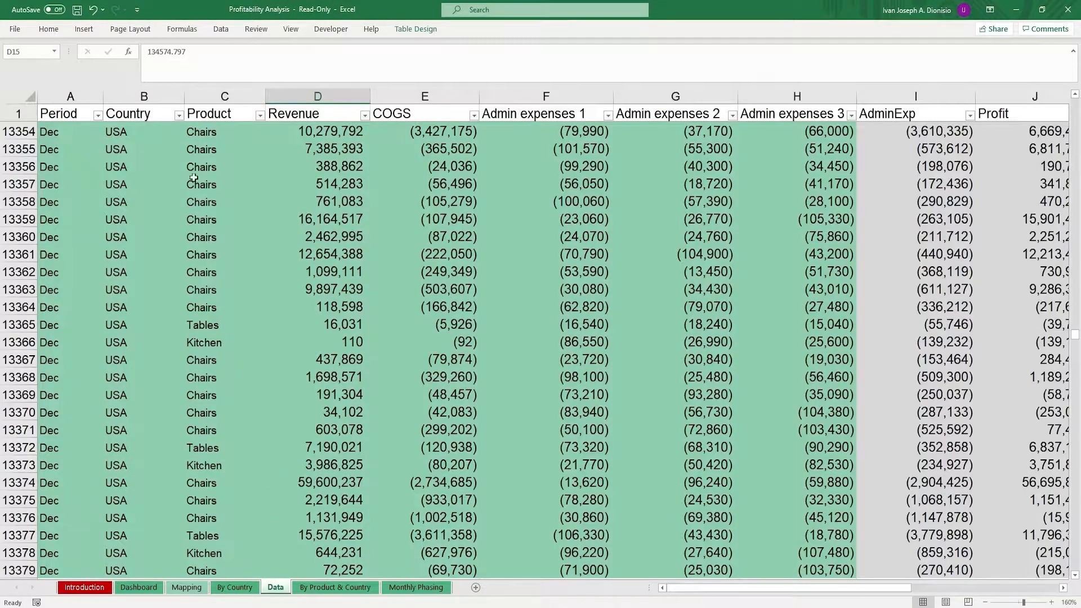
pyautogui.moveTo(182, 114)
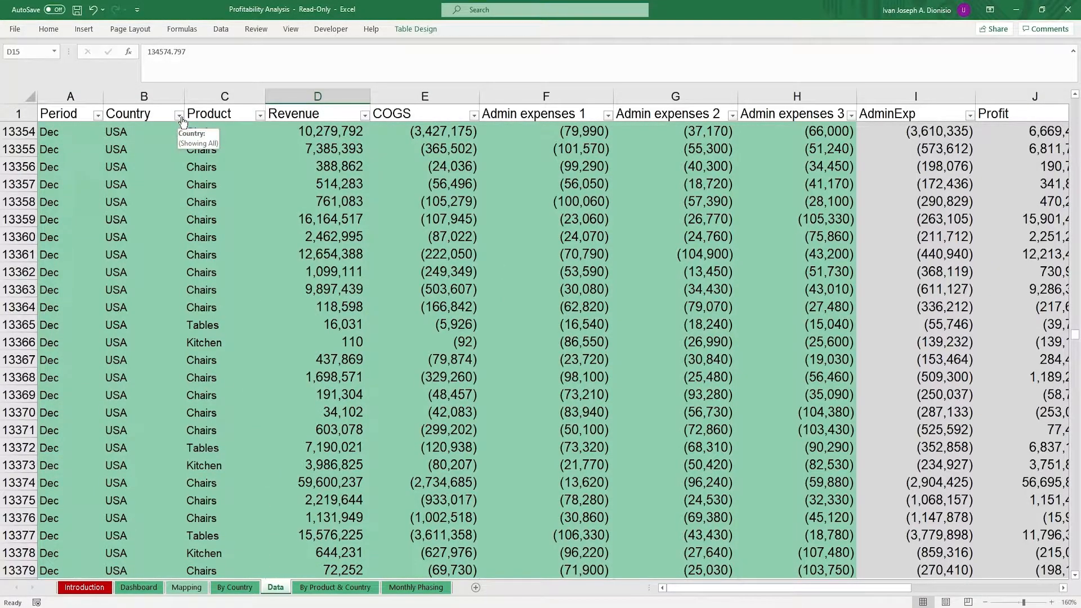
pyautogui.click(180, 114)
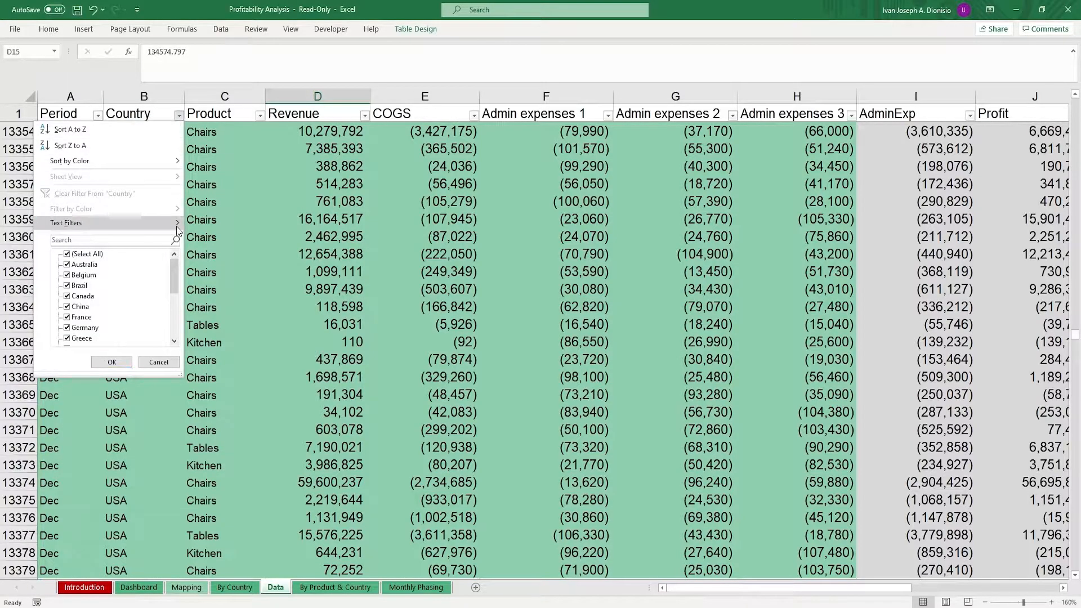
pyautogui.scroll(-3)
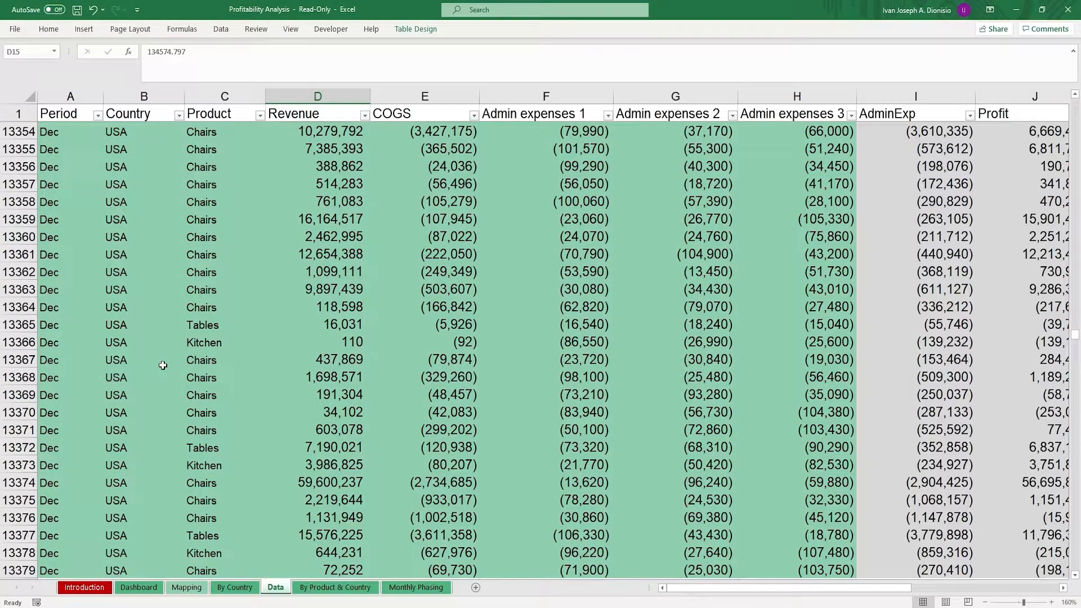
# On the Dashboard sheet, read the formulas behind Total Countries, Revenue, COGS, Expenses and Net Profit Margin
pyautogui.click(136, 587)
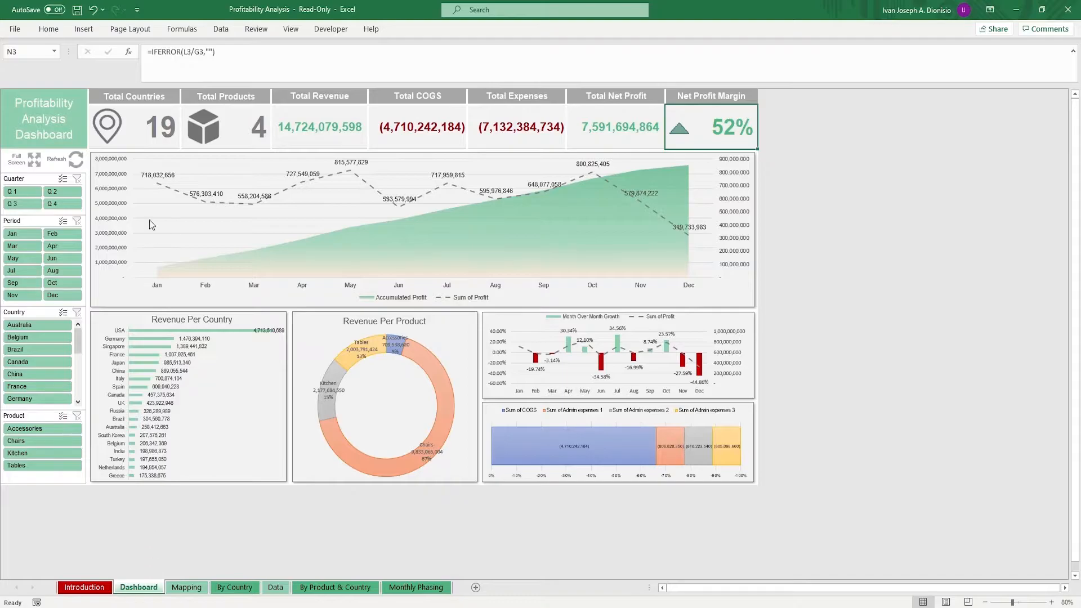
pyautogui.click(226, 127)
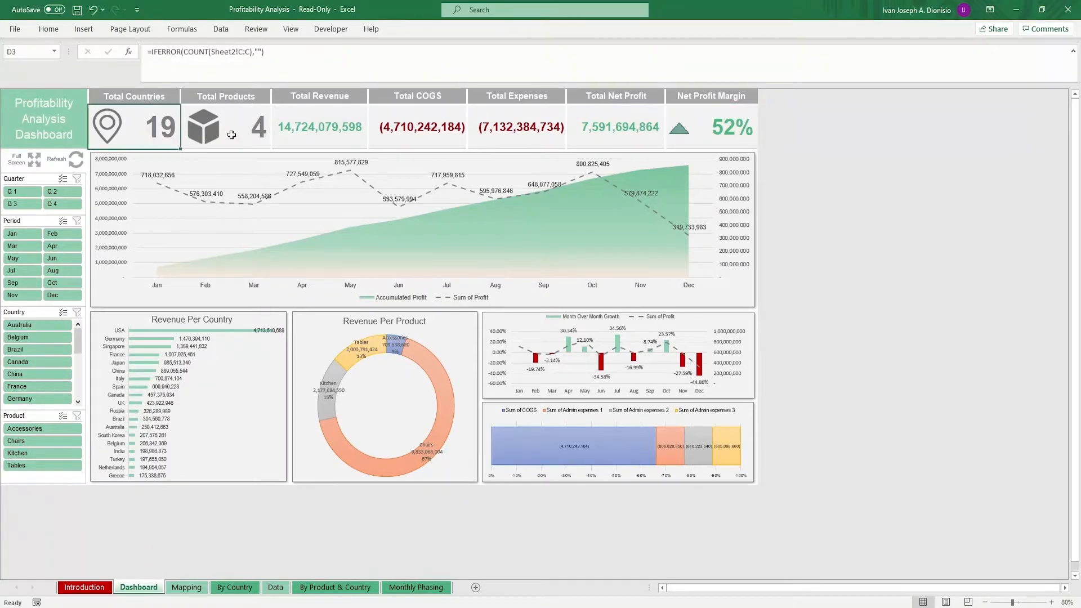
pyautogui.click(318, 127)
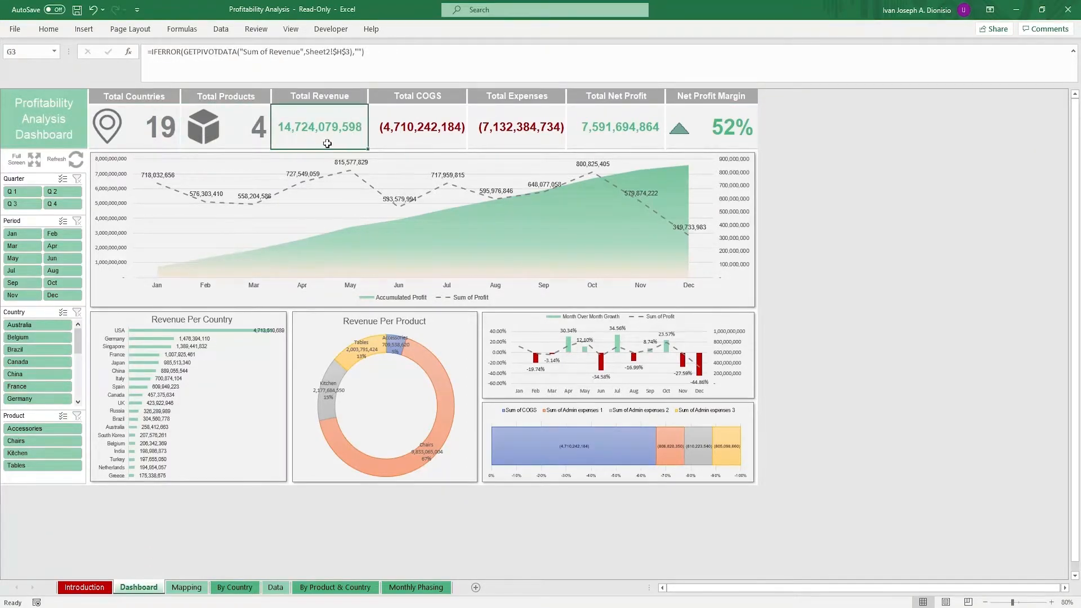
pyautogui.click(416, 127)
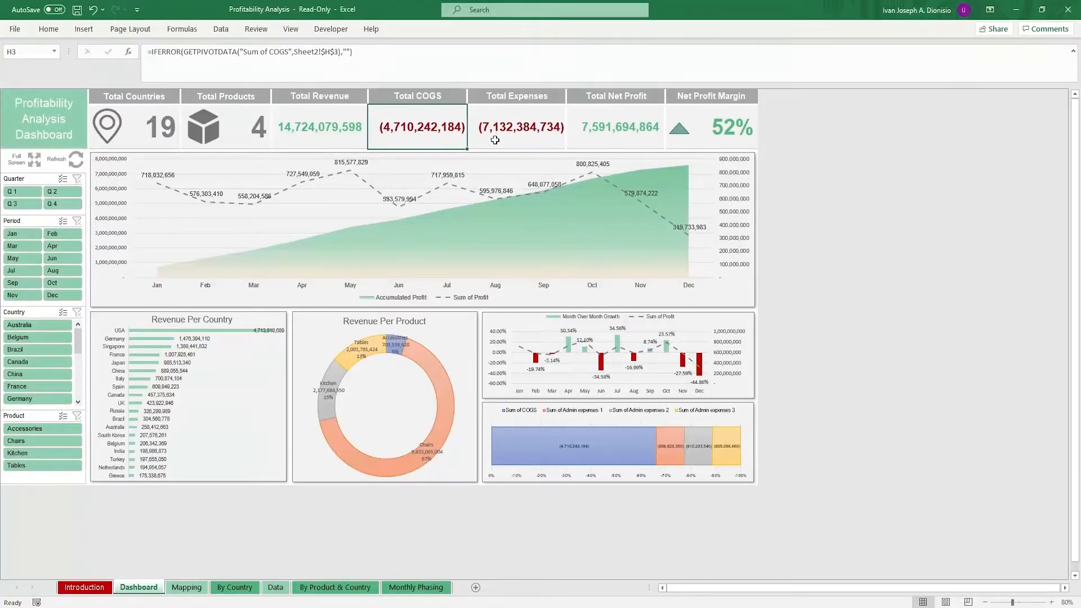
pyautogui.click(516, 128)
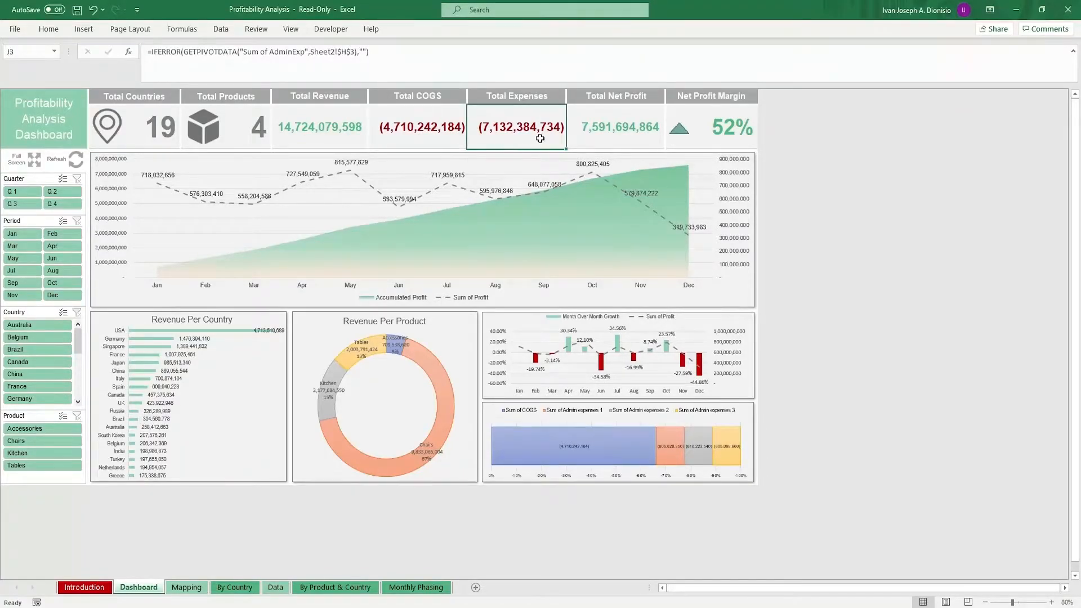
pyautogui.click(710, 127)
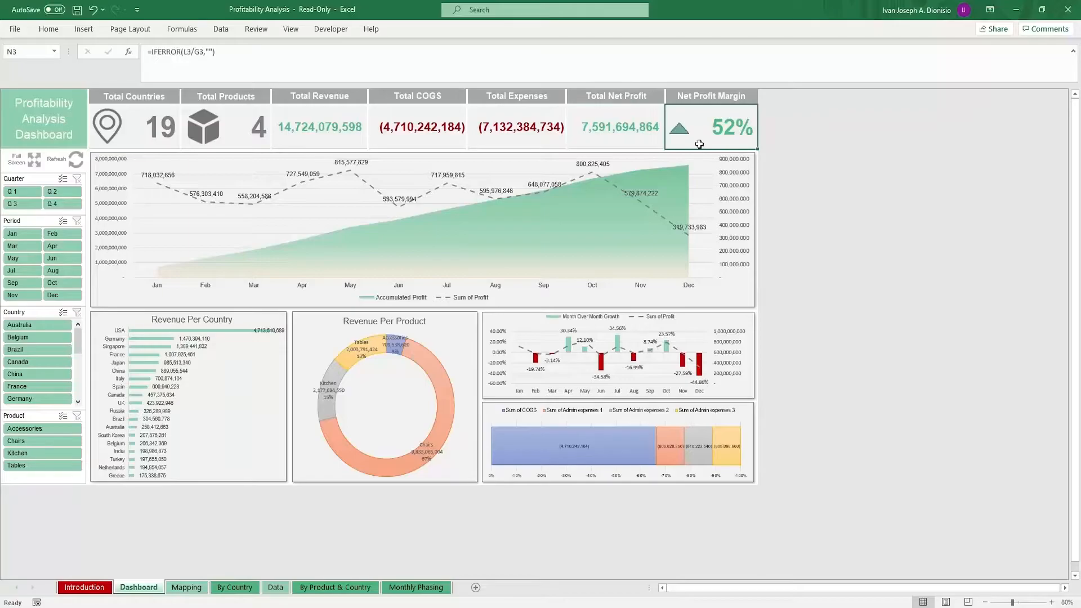
pyautogui.moveTo(688, 150)
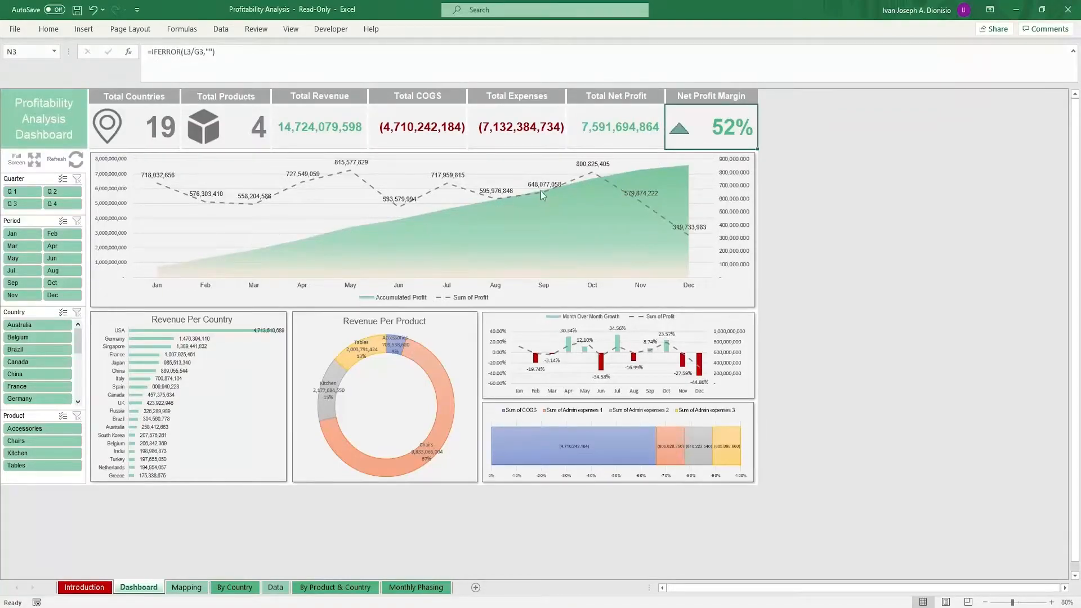
pyautogui.moveTo(358, 190)
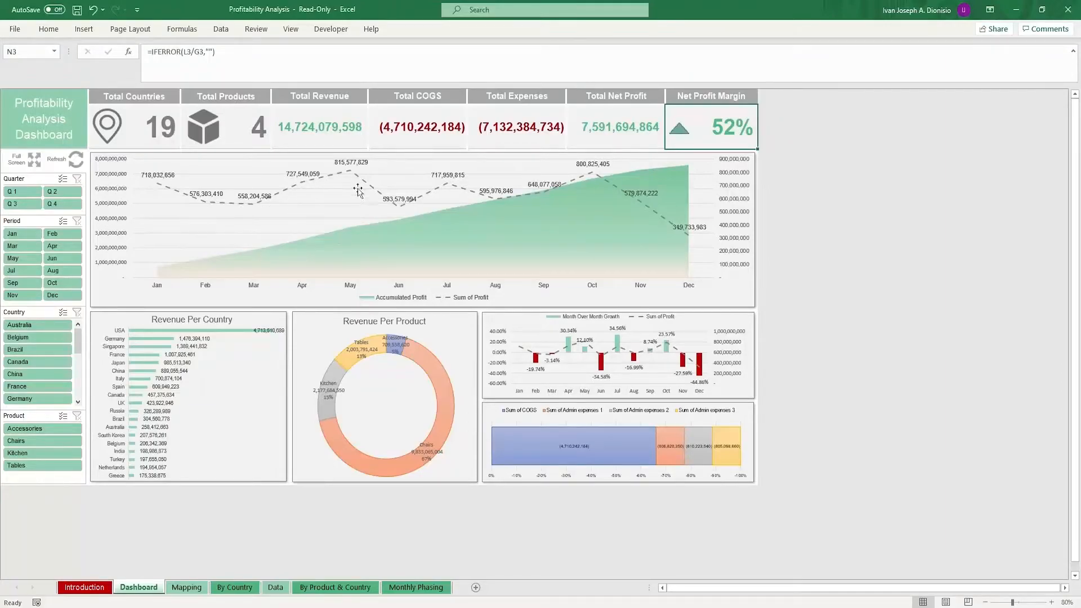
pyautogui.moveTo(358, 243)
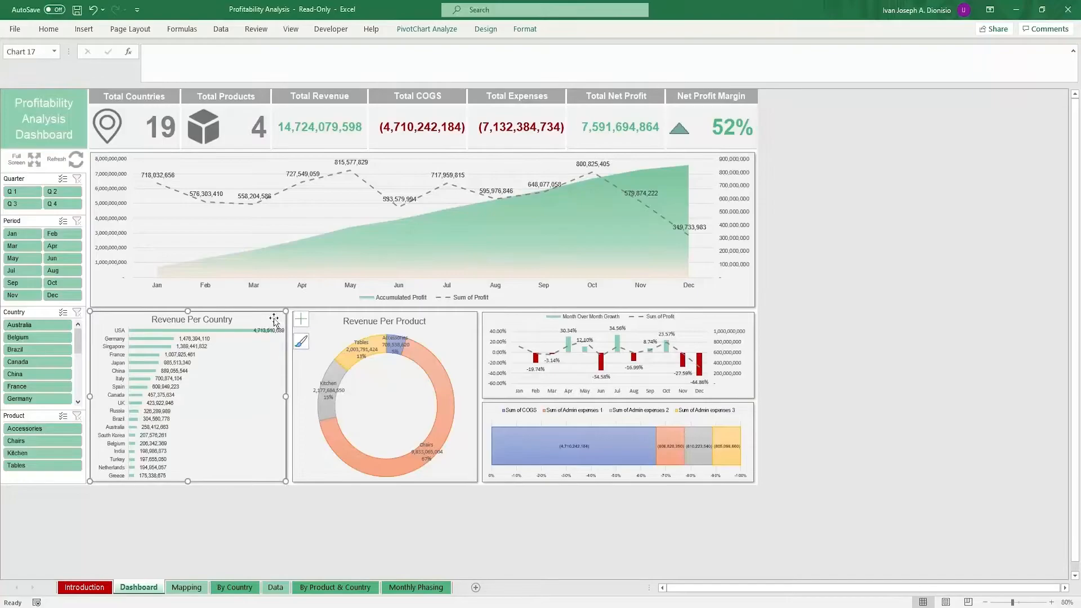
pyautogui.click(384, 397)
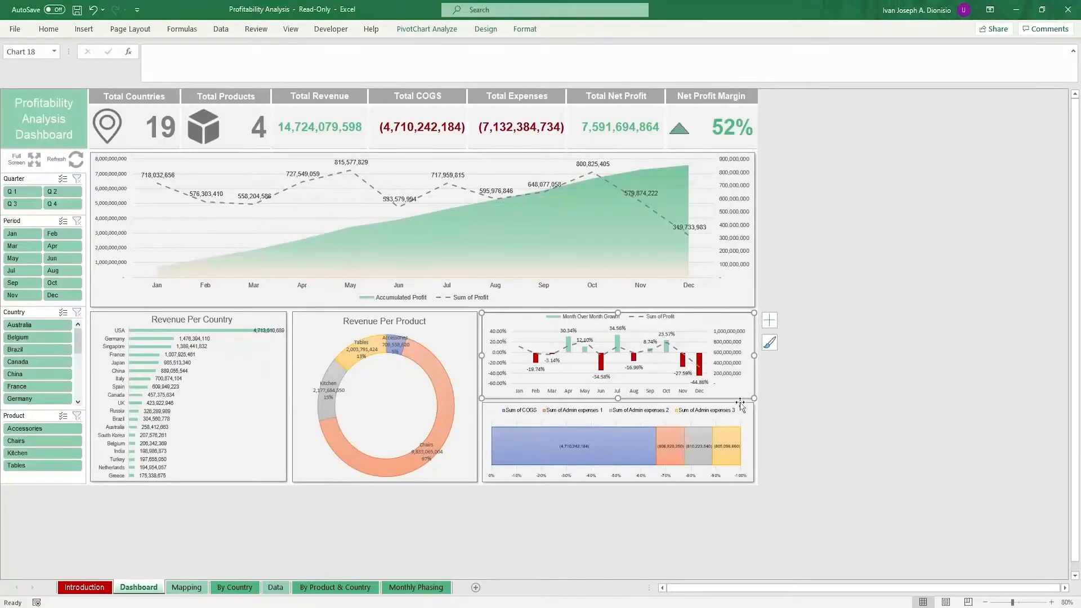
pyautogui.click(617, 445)
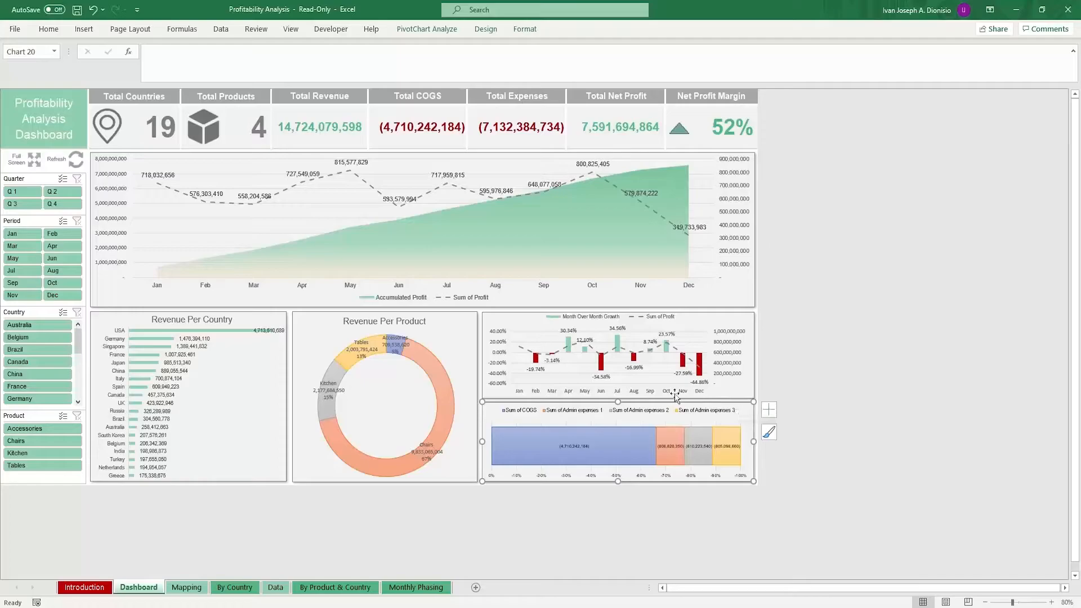
# Filter the dashboard with the Quarter slicer (Q2, Q1, Q4), then clear the filters
pyautogui.click(52, 192)
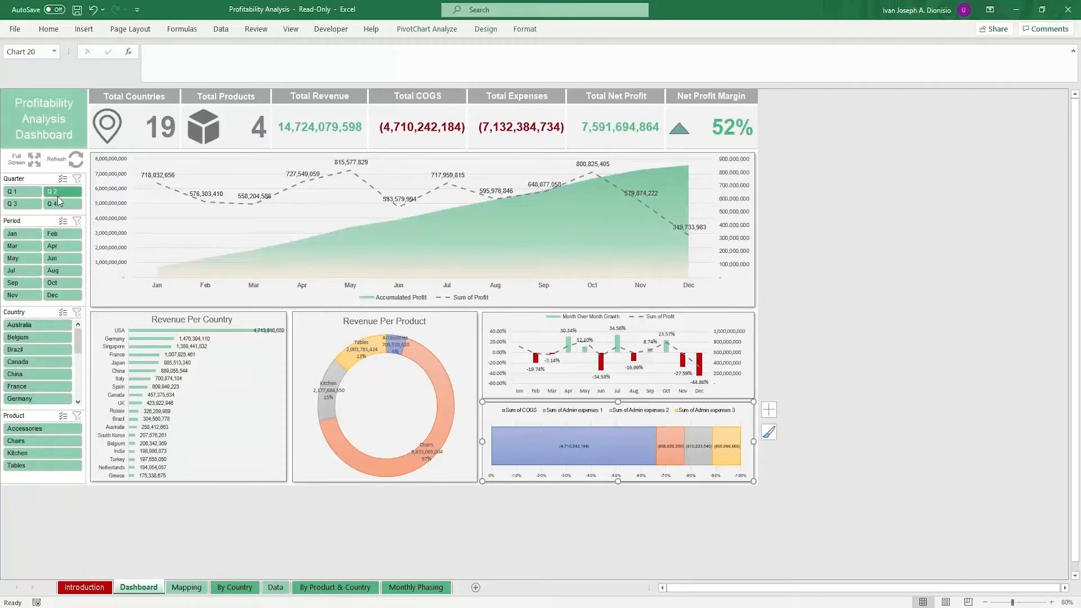
pyautogui.click(22, 191)
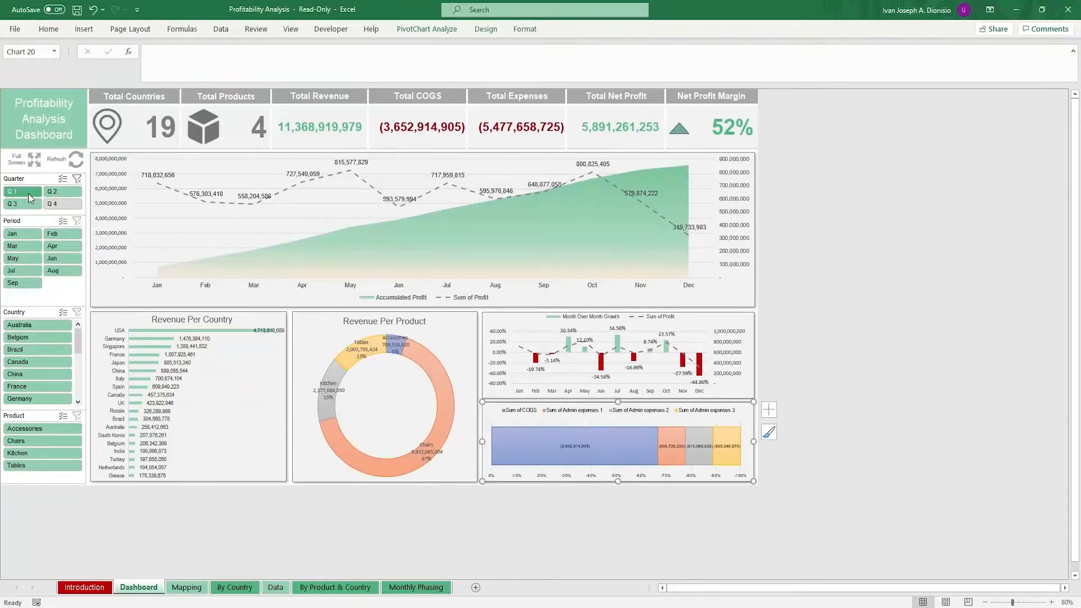
pyautogui.click(52, 204)
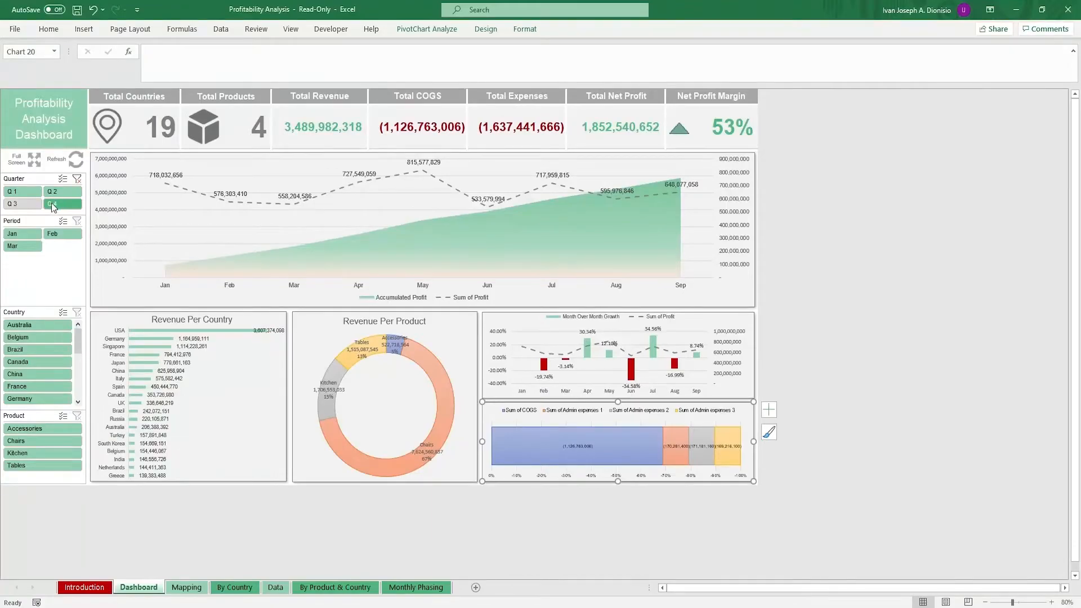
pyautogui.click(62, 204)
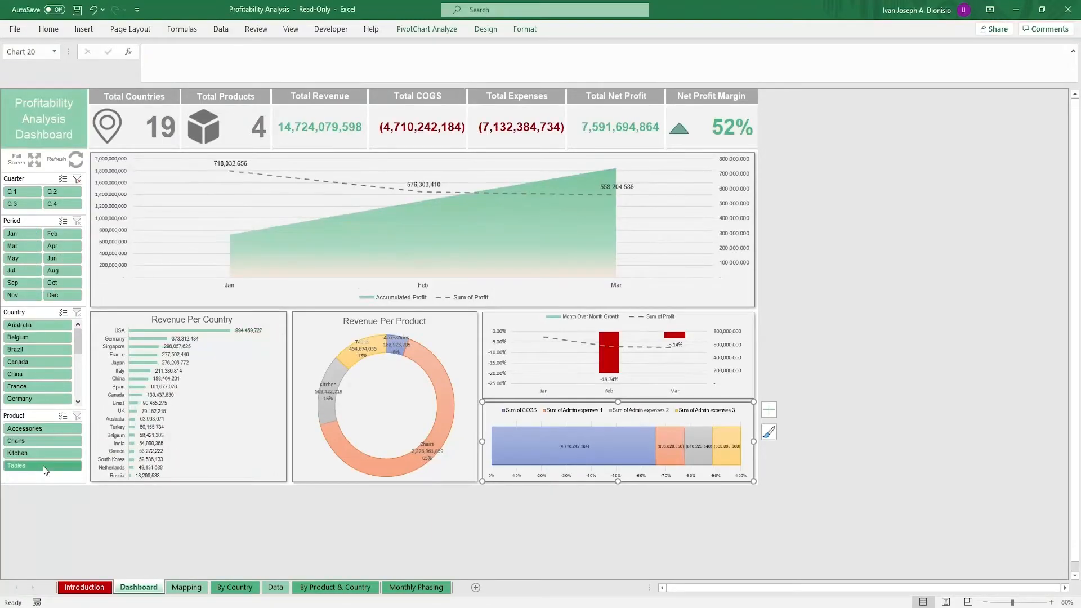
pyautogui.click(43, 465)
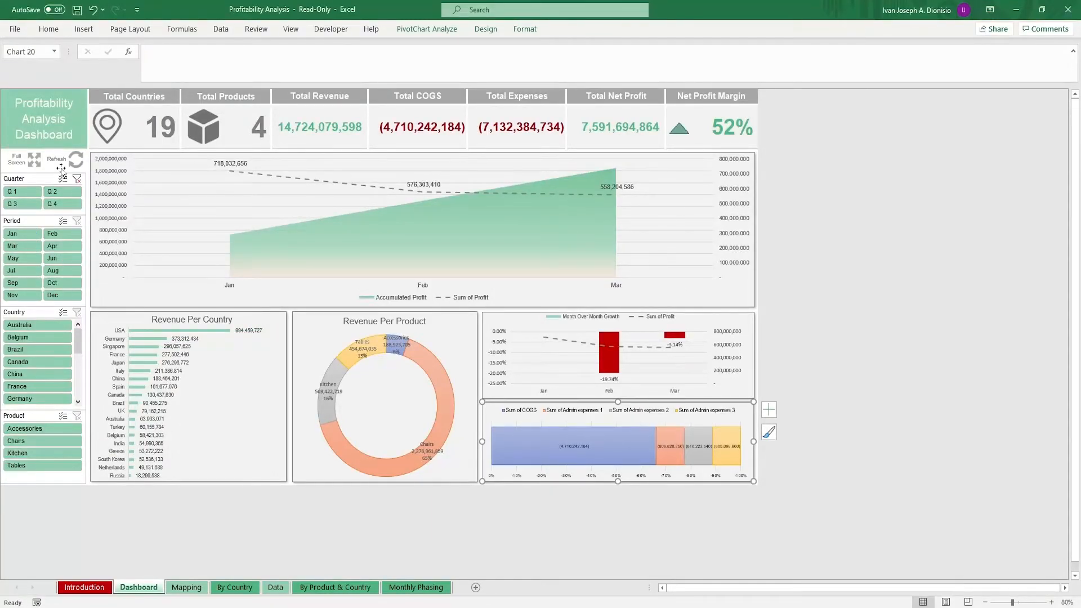
# Show the dashboard full screen with full-year figures
pyautogui.click(15, 159)
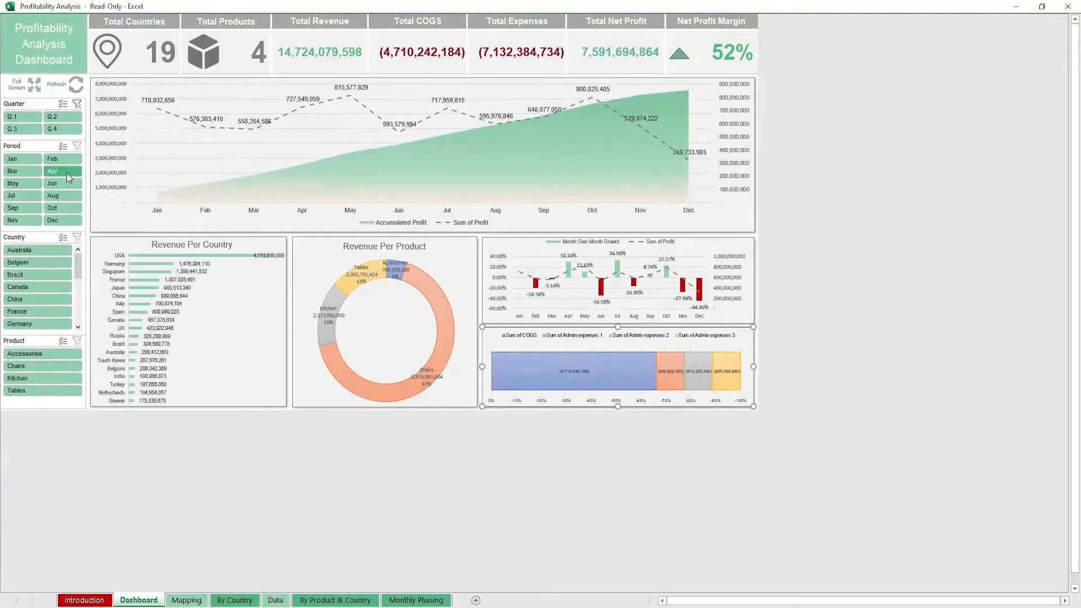